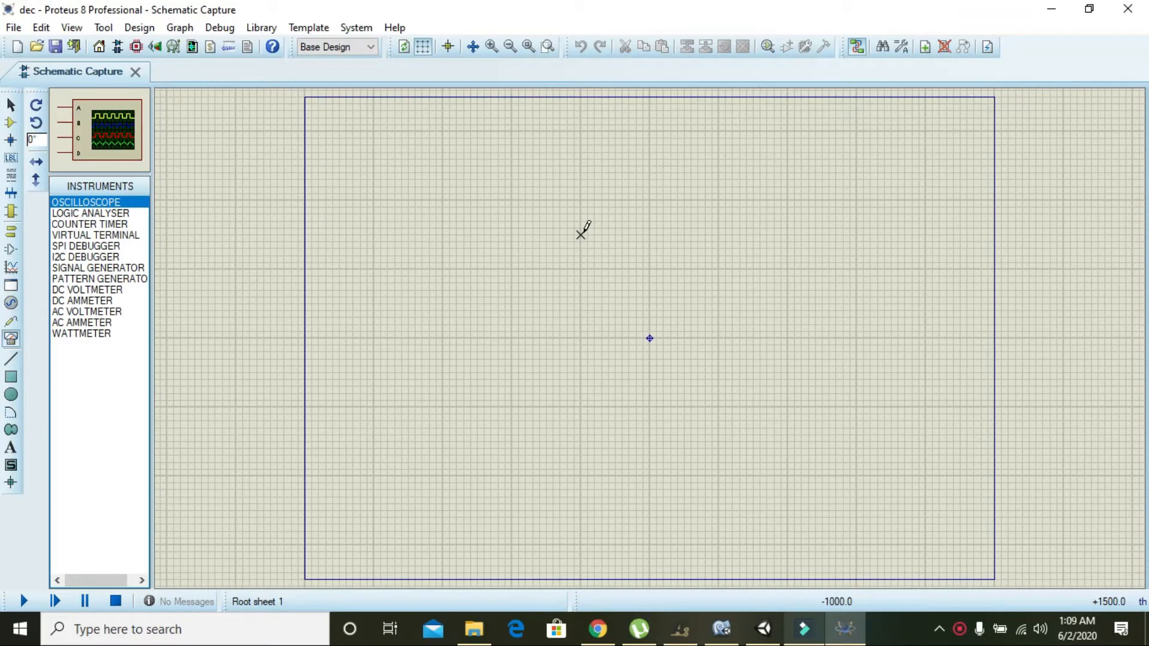
mouse_move(534, 307)
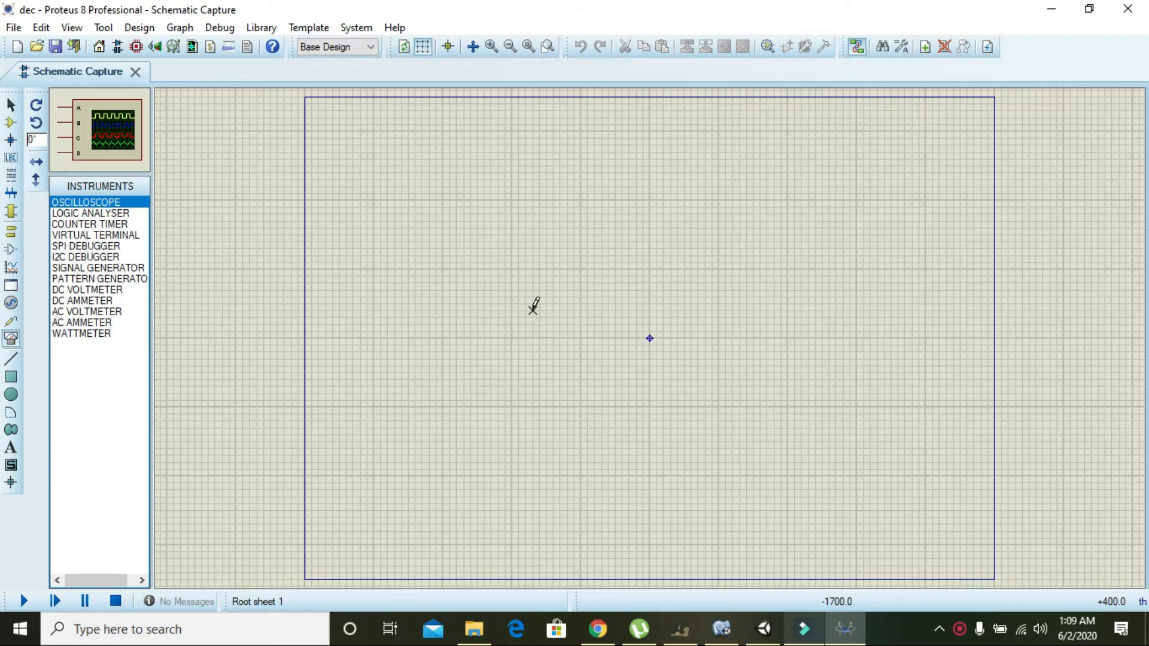
mouse_move(505, 302)
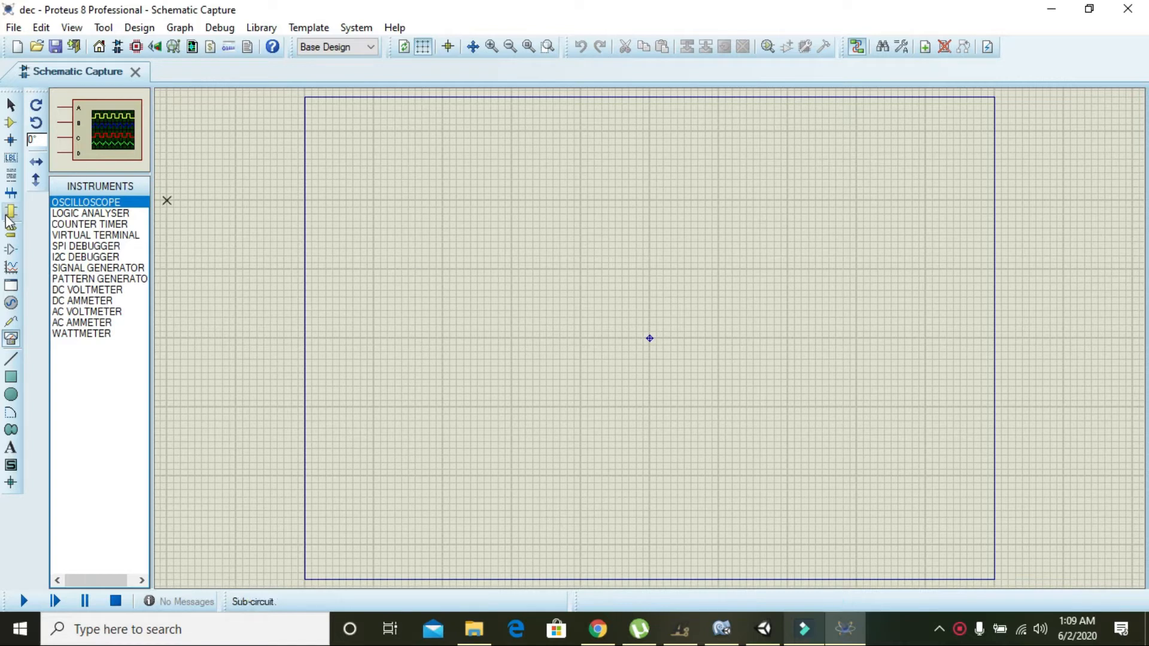
mouse_move(91, 323)
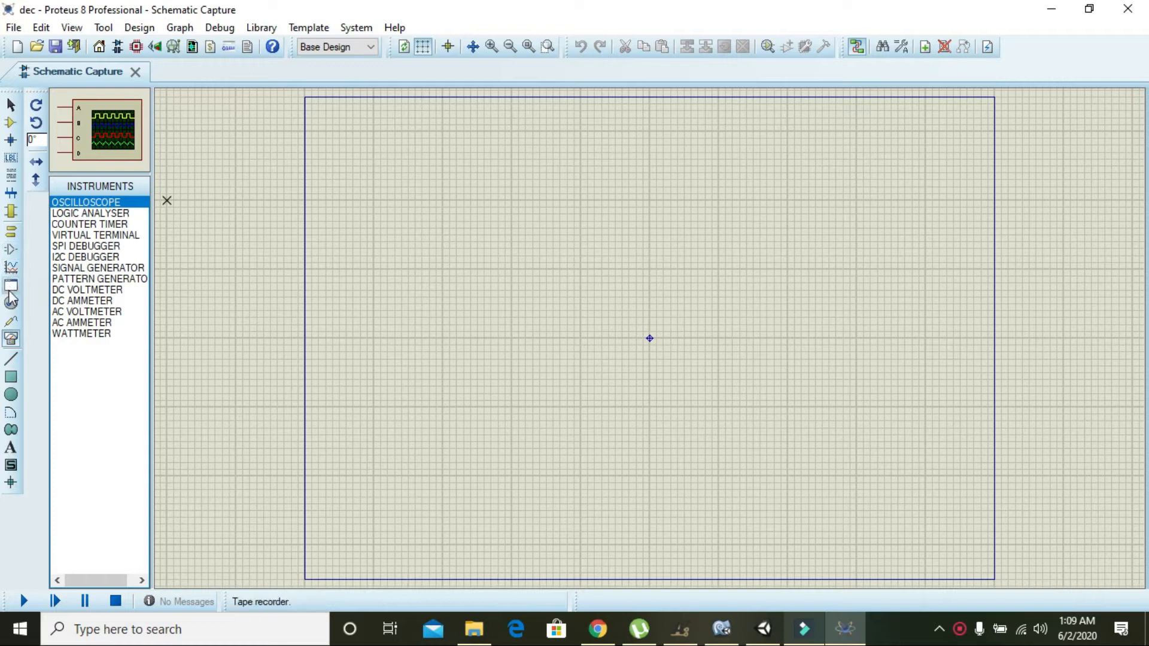
Step: Choose WATTMETER from the Virtual Instruments list as the part to place
left_click(83, 334)
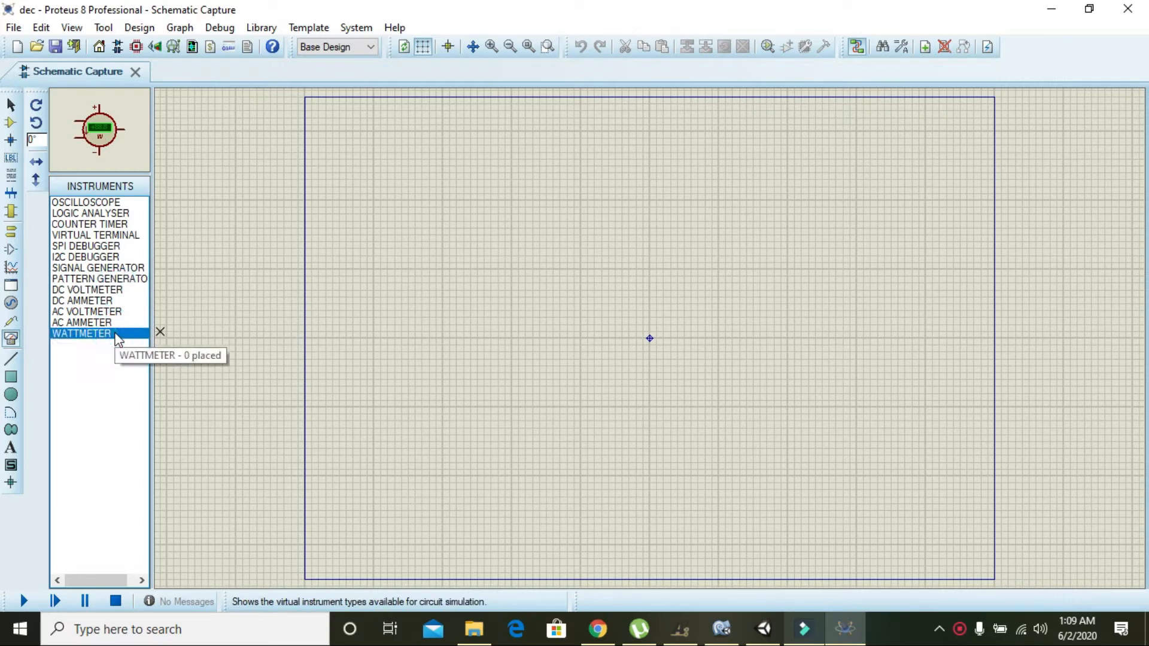
Step: Place the wattmeter near the sheet centre and zoom in around it
left_click(648, 337)
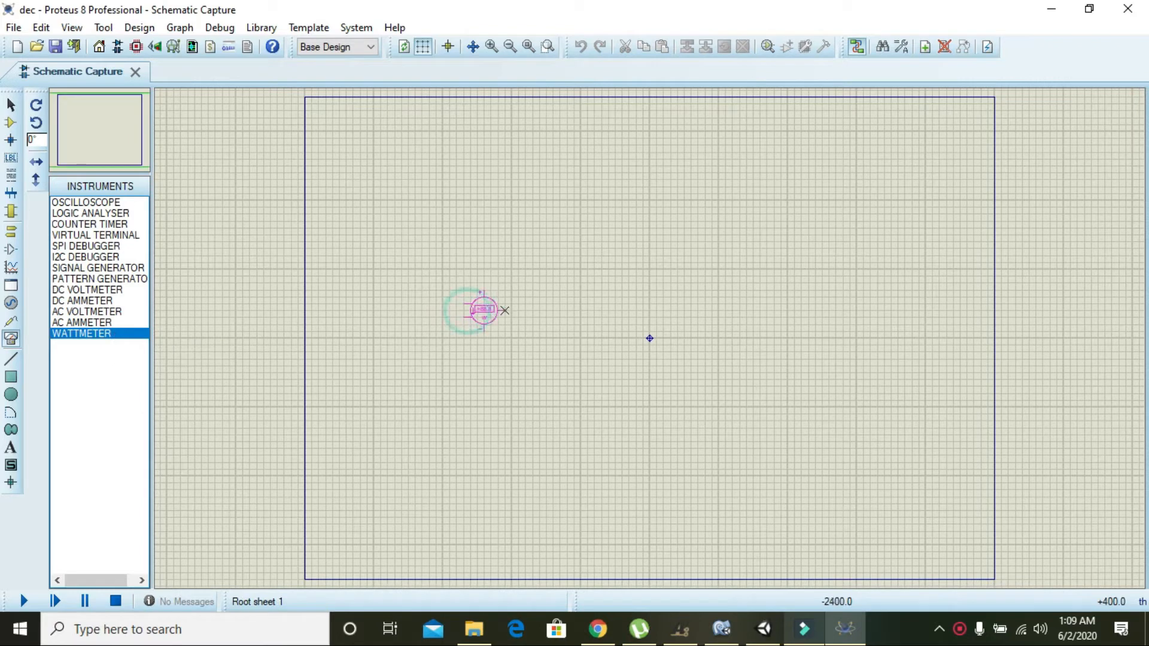
left_click(490, 47)
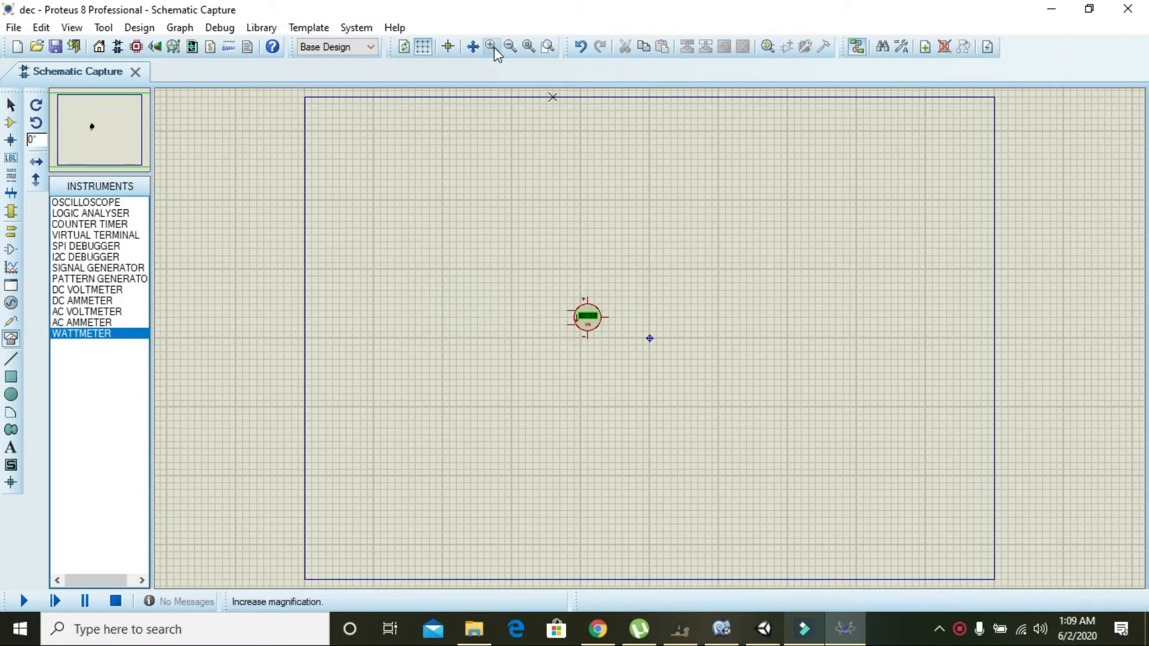
left_click(489, 47)
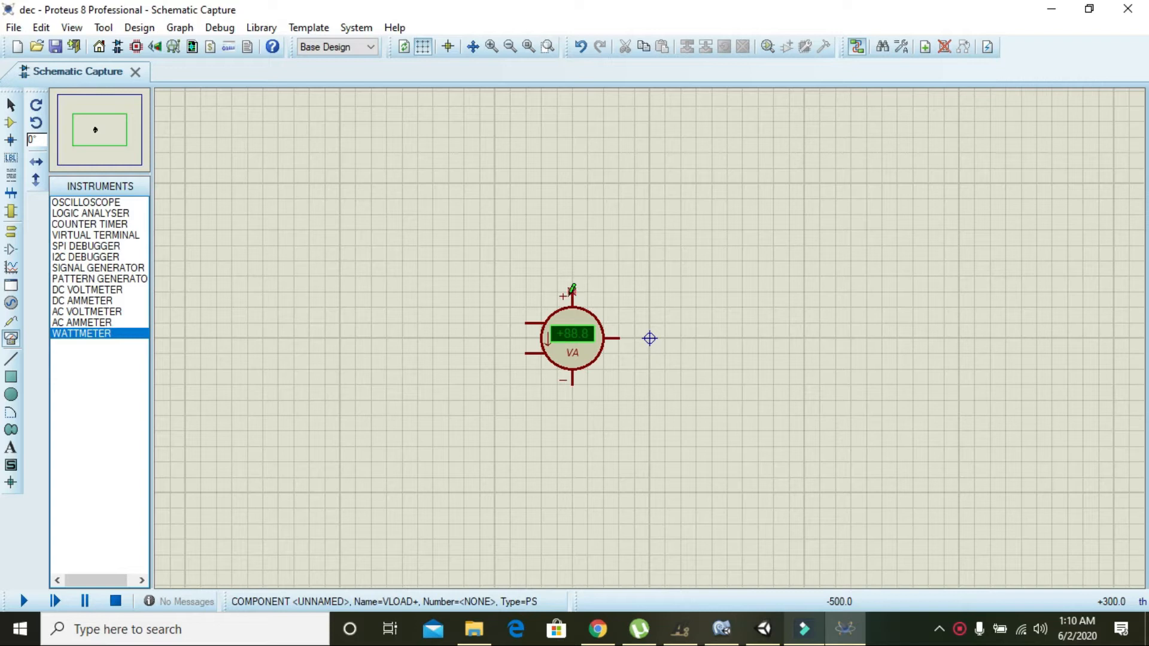
left_click(571, 337)
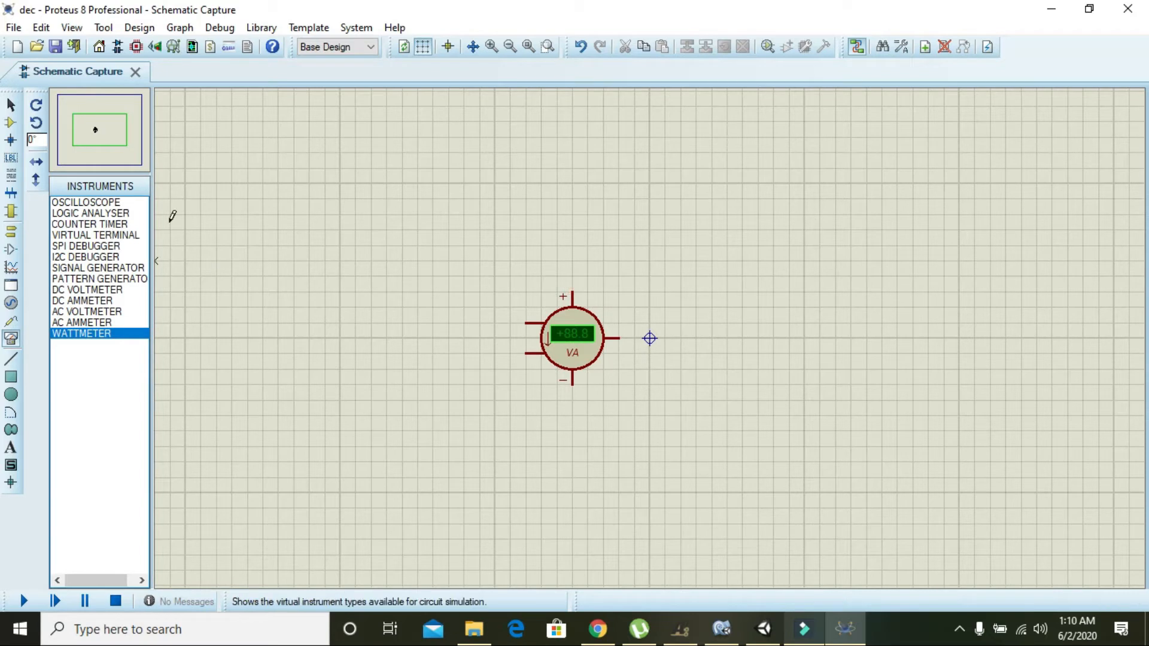
mouse_move(451, 335)
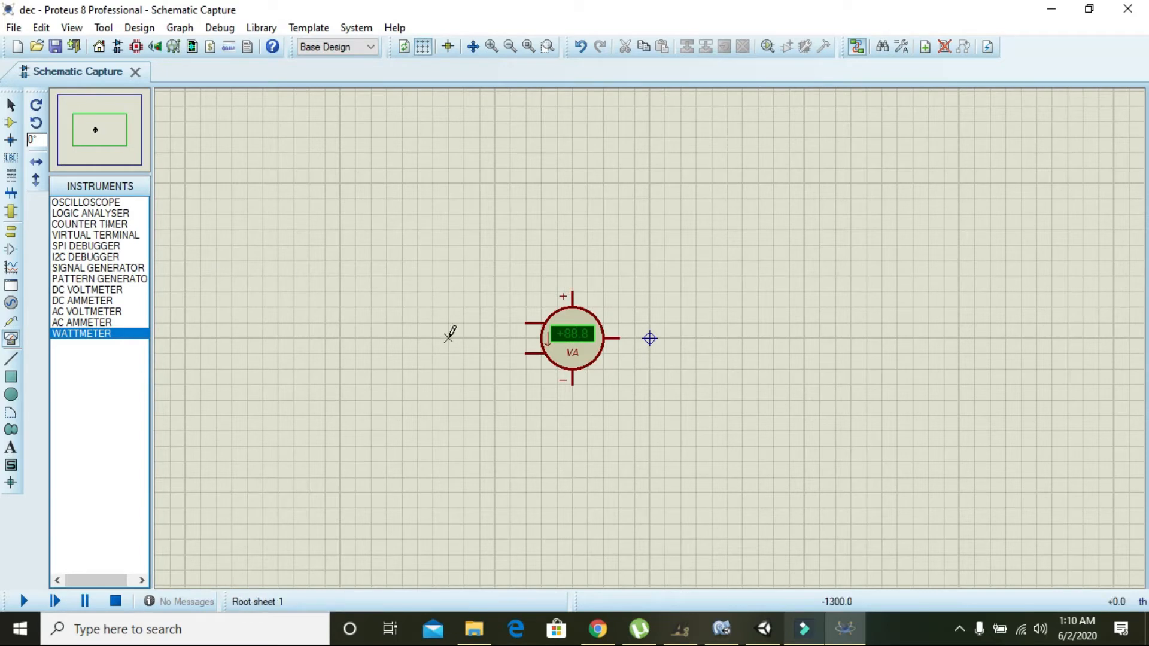
Step: Find 'lamp' in Pick Devices and add the animated LAMP to the parts list
left_click(573, 338)
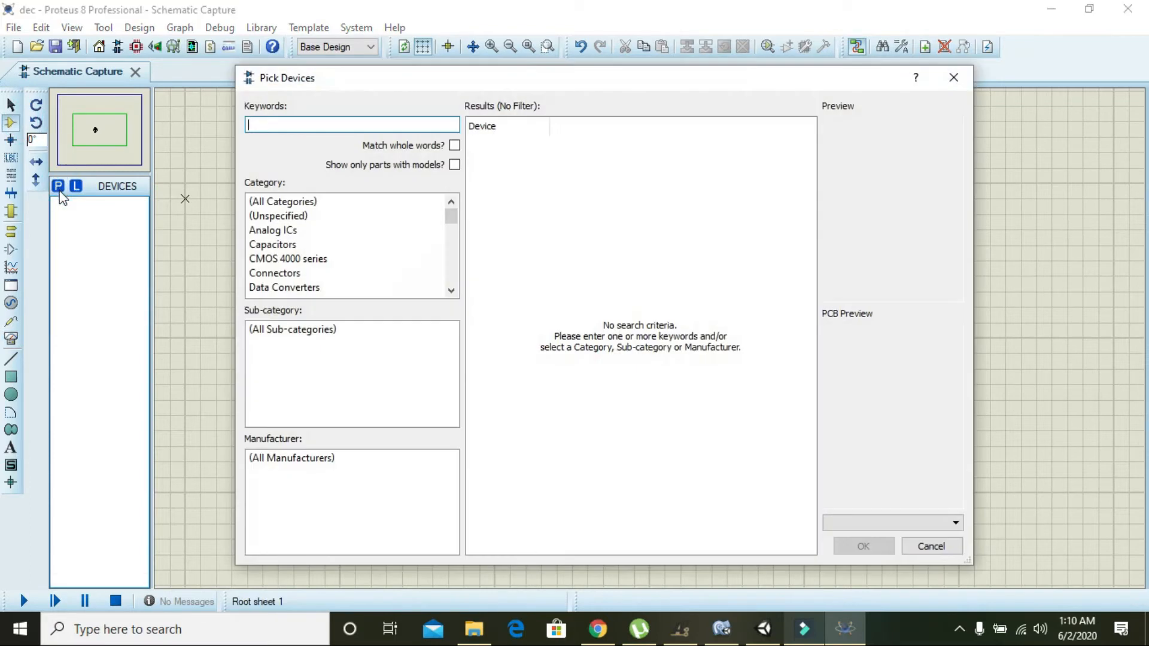
type("lamp")
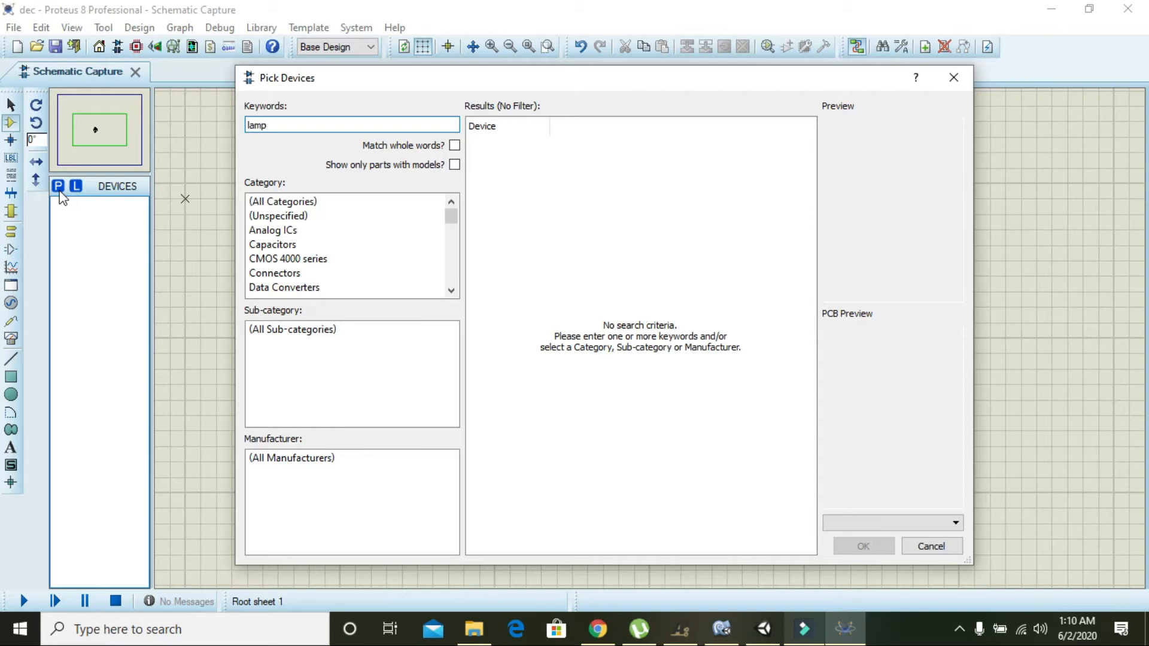
left_click(481, 286)
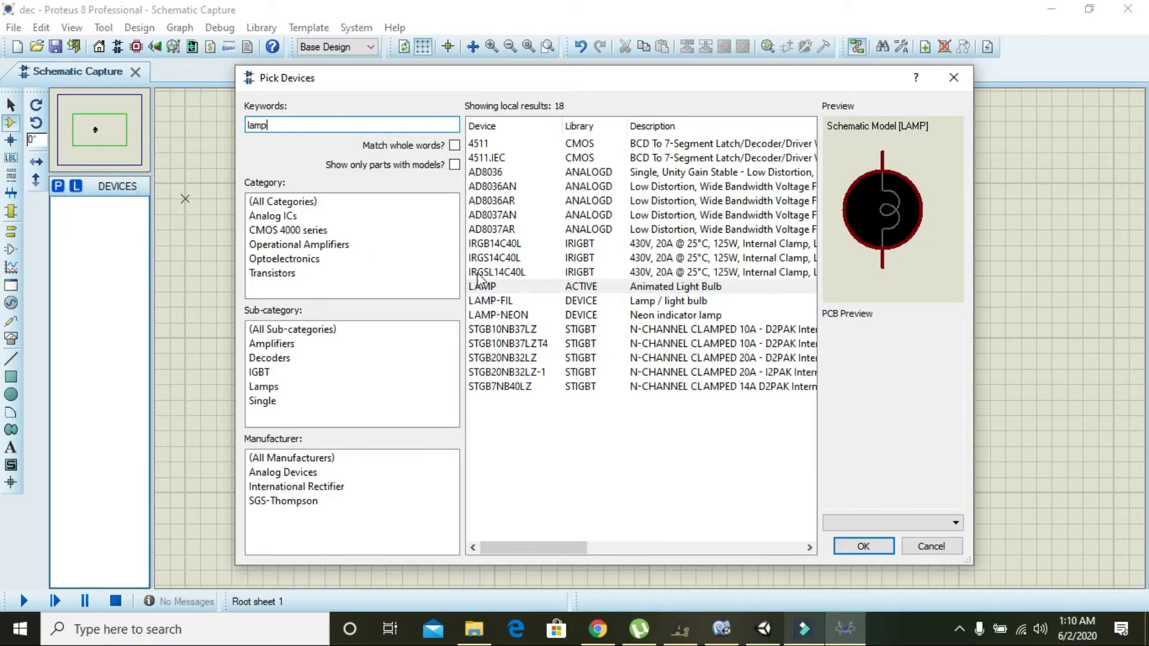
left_click(483, 286)
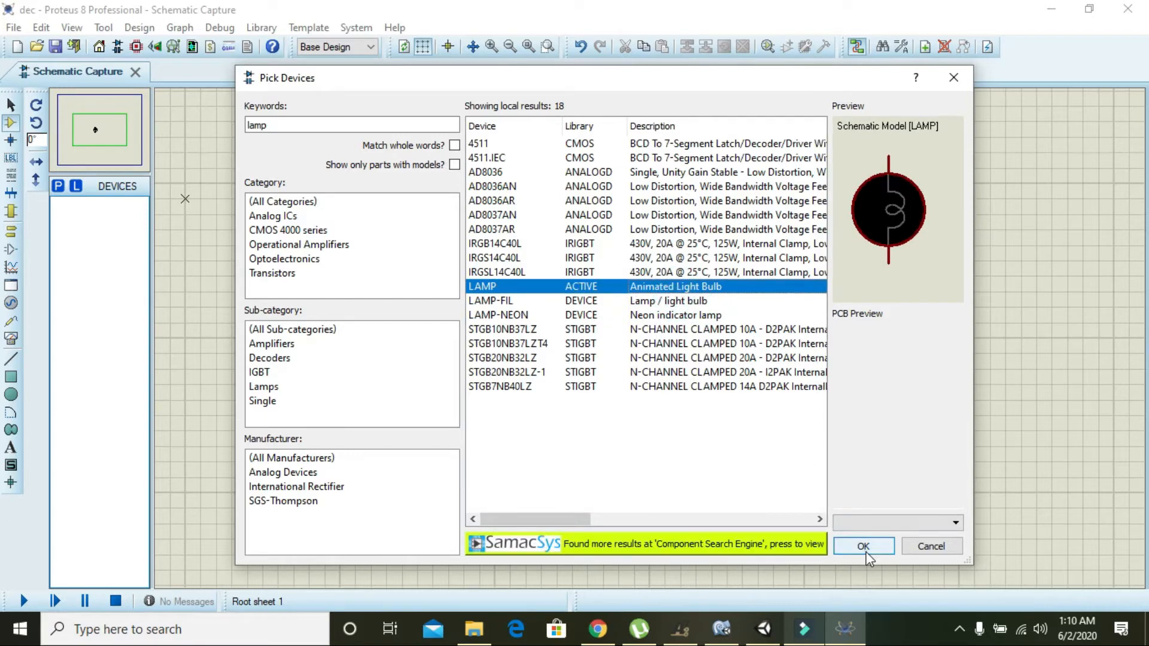
left_click(863, 546)
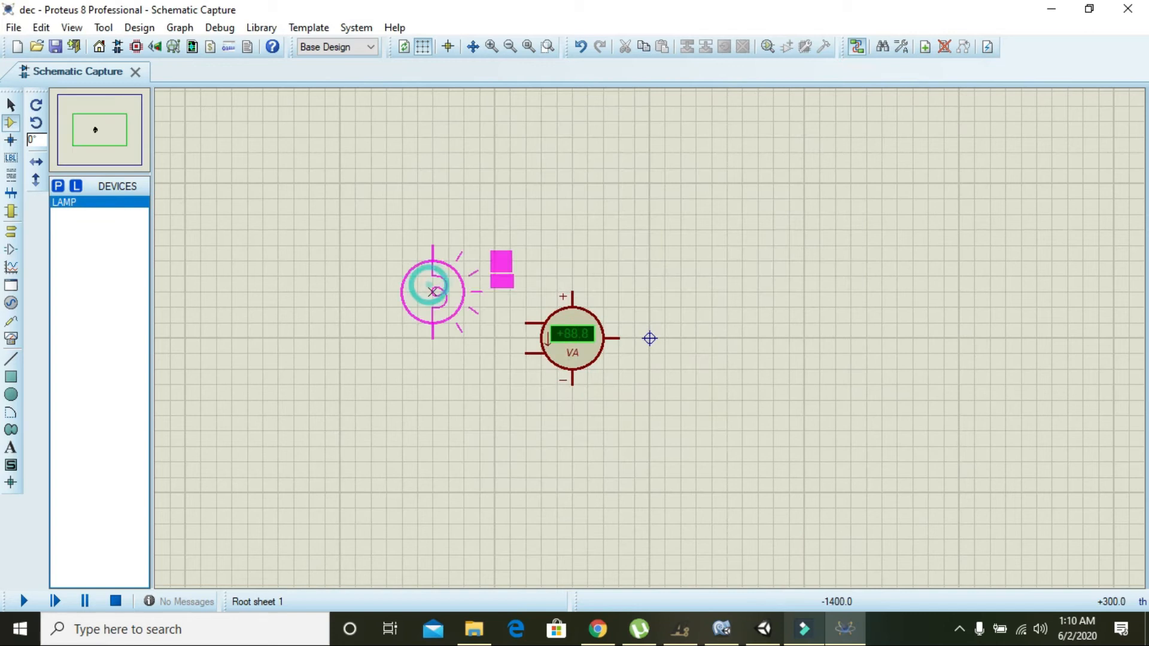
Step: Place lamp L1 left of the wattmeter and rotate it so its leads run sideways
left_click_drag(432, 292, 386, 292)
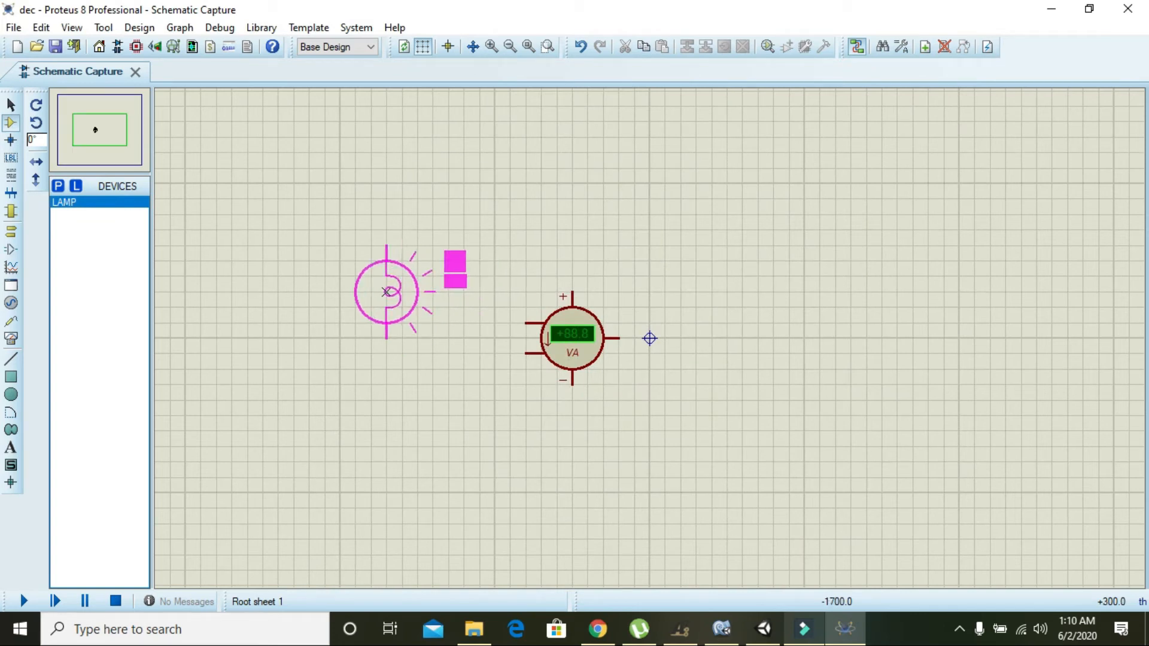
left_click(387, 292)
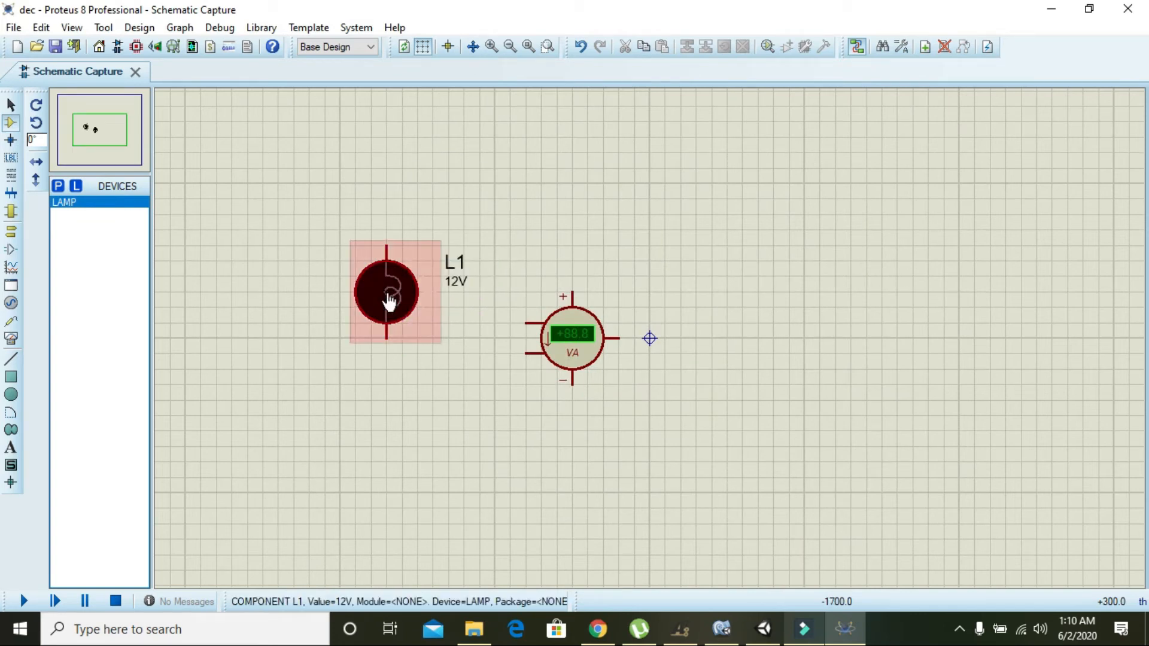
right_click(387, 292)
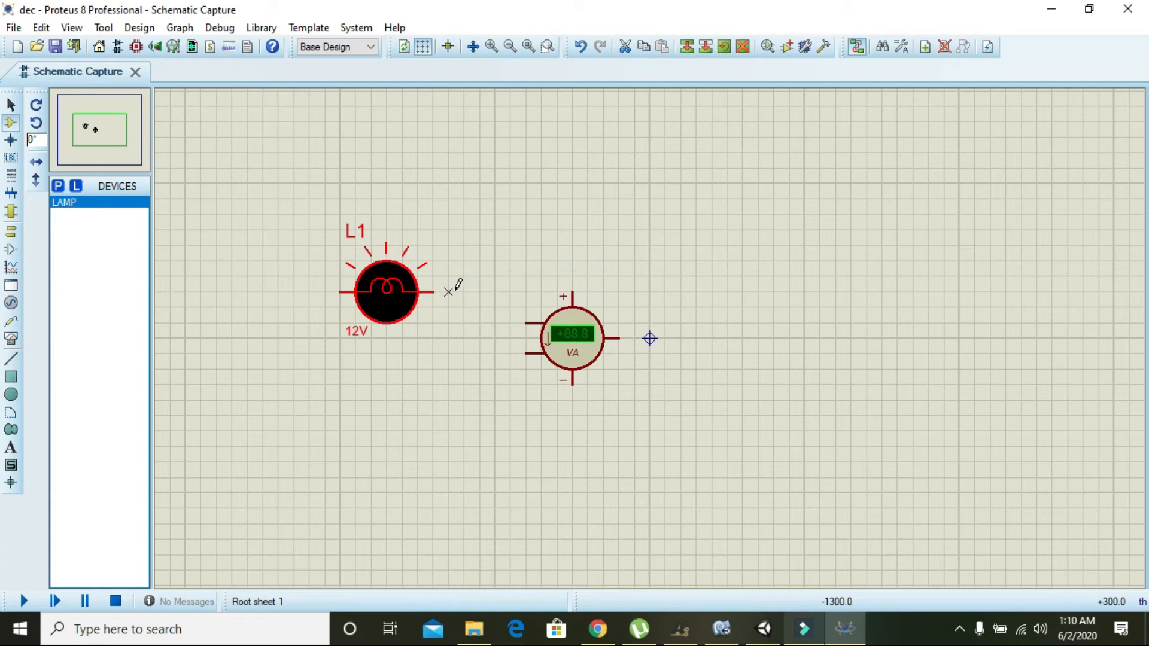
Step: Wire lamp L1's right lead to the wattmeter's left terminal, then reopen Pick Devices
left_click(385, 291)
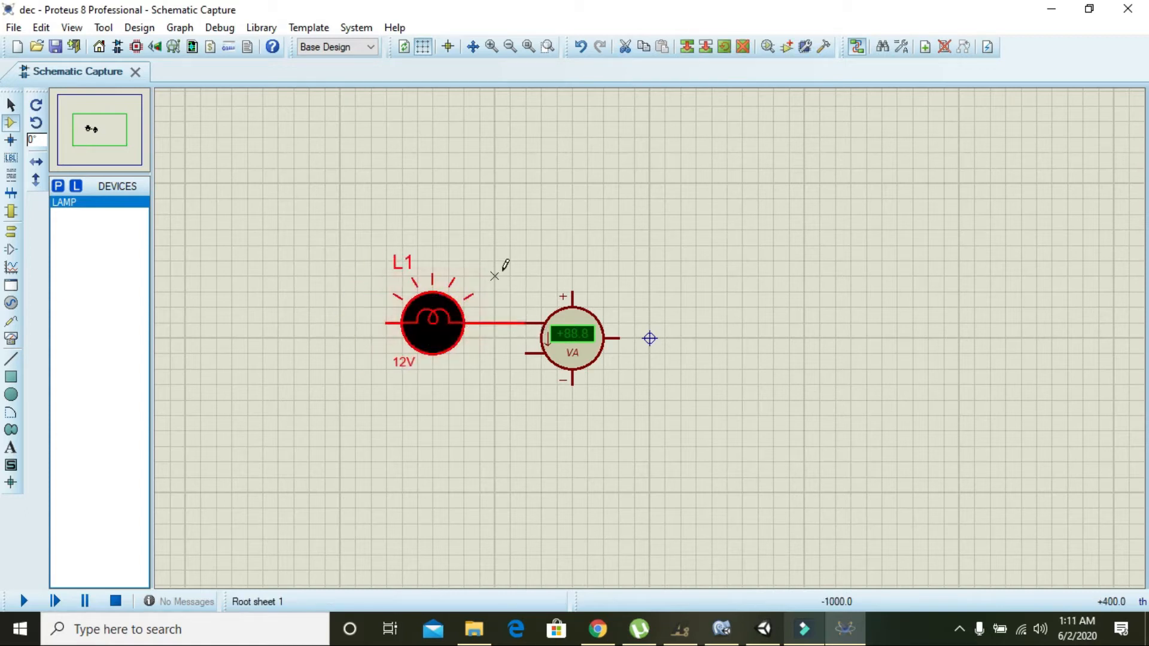
left_click(432, 322)
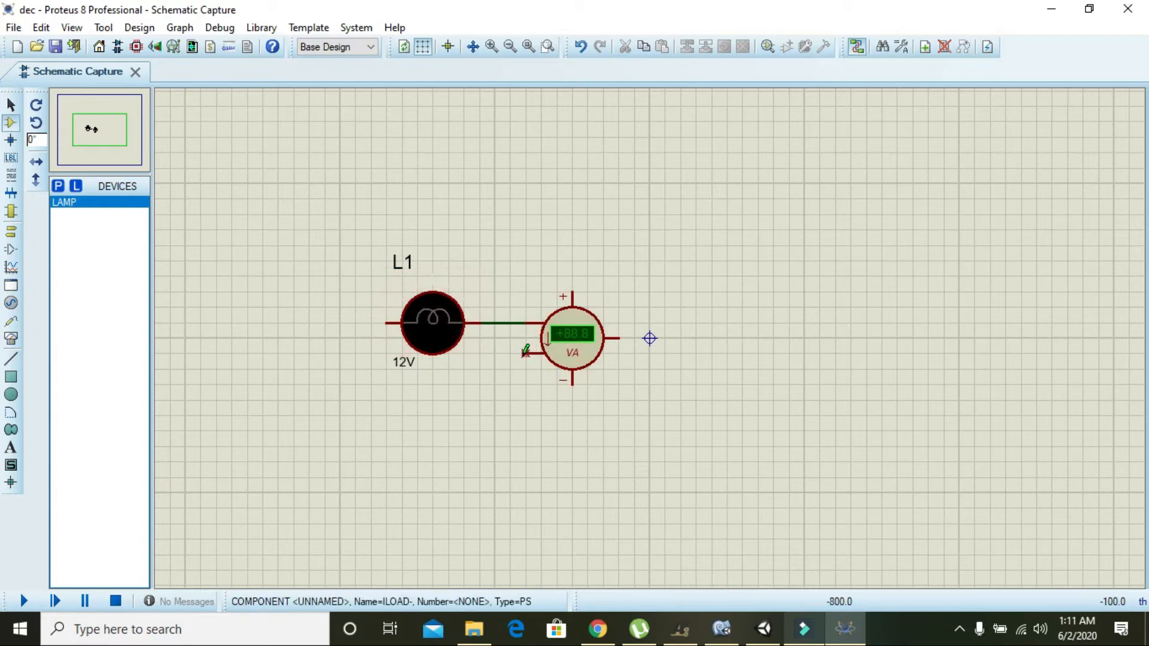
left_click(572, 337)
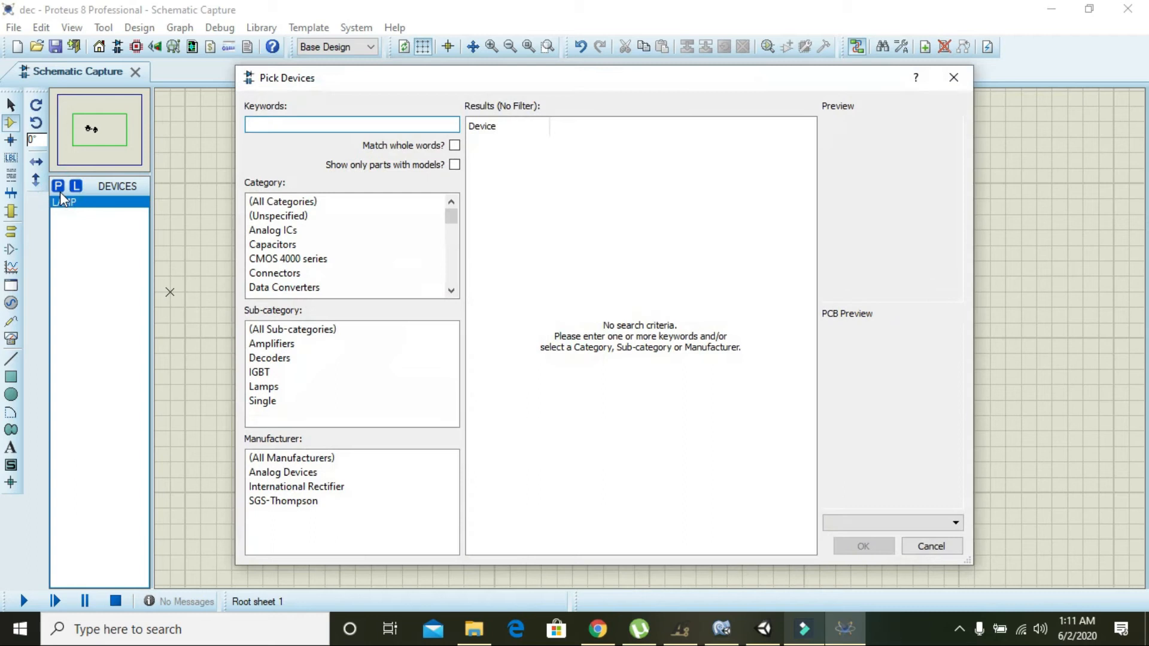
Step: Search 'battery', add the CELL to the parts list and open the component's properties
type("battery")
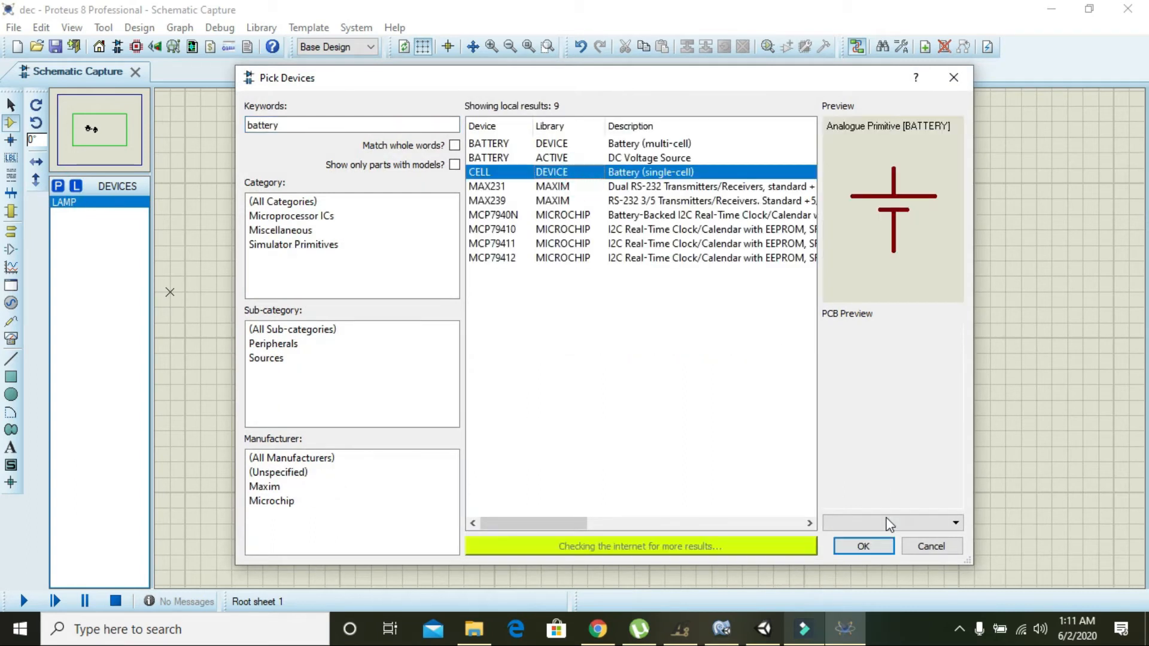
left_click(863, 546)
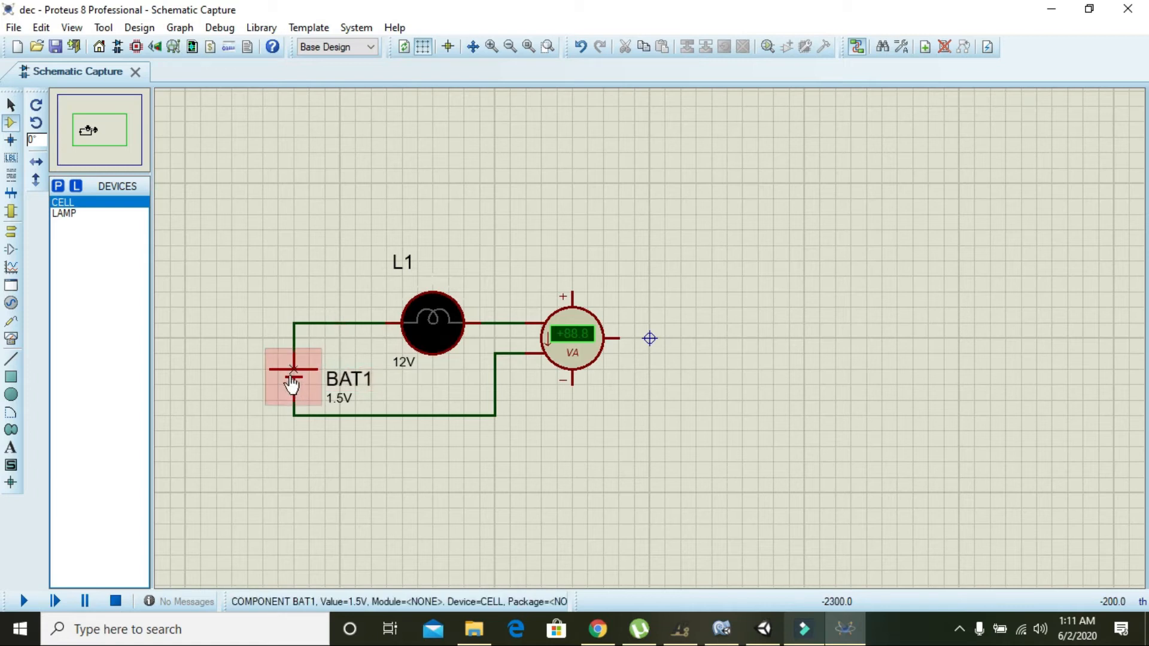
double_click(430, 321)
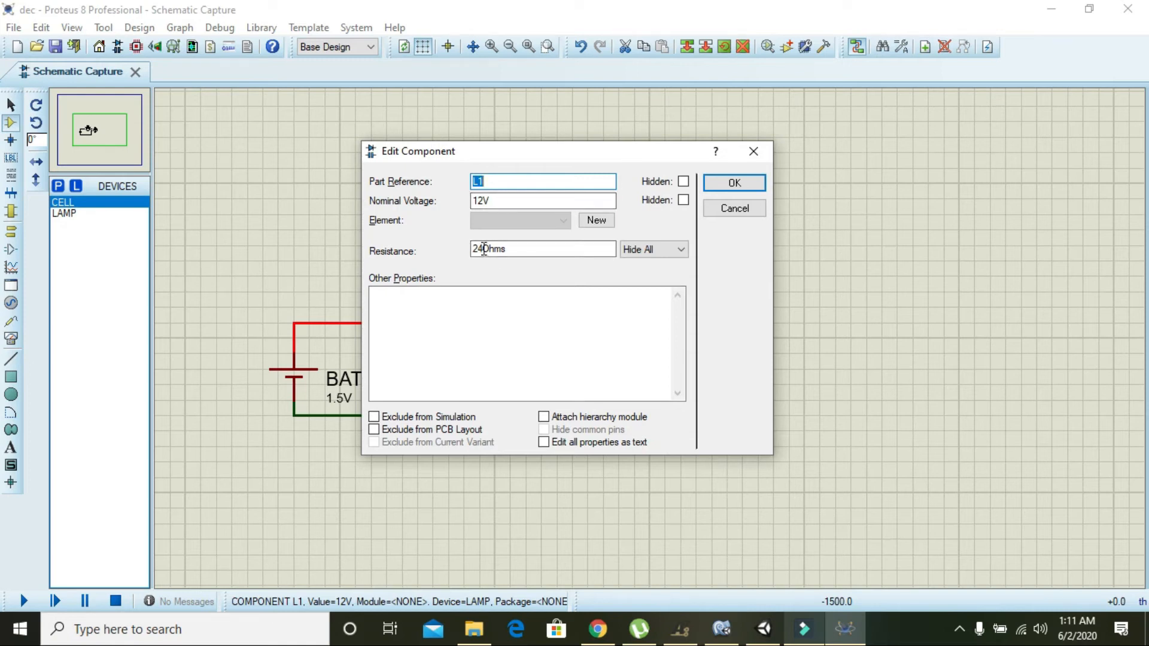
Step: Set lamp L1's resistance to 24 Ohms and confirm
left_click(507, 249)
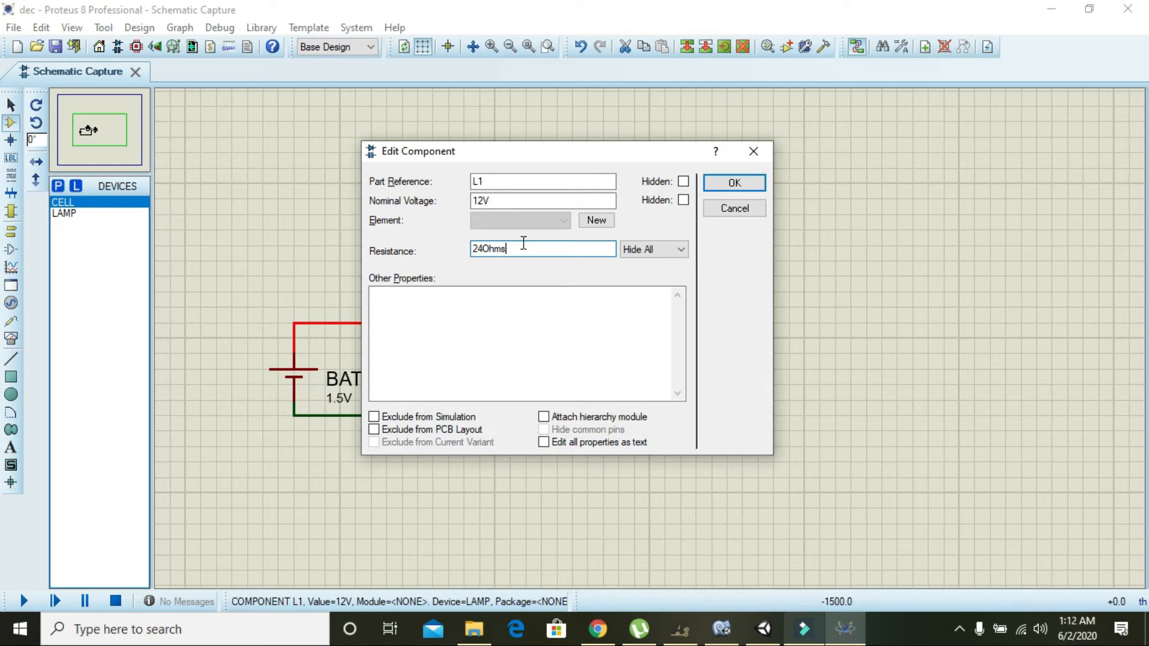
left_click(733, 182)
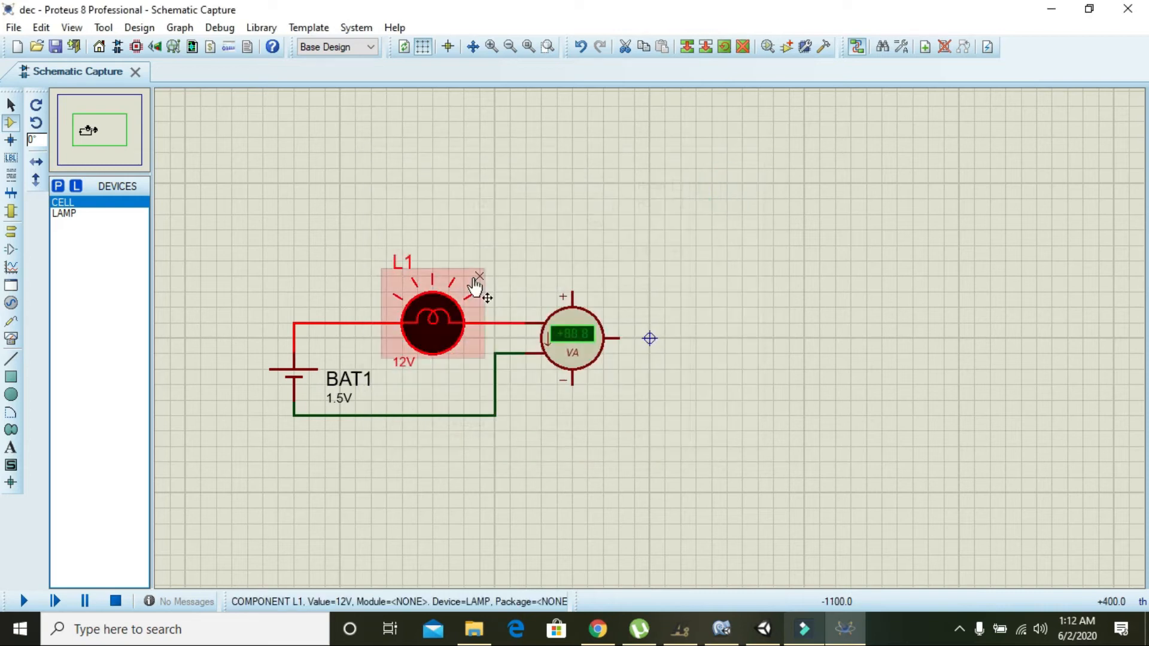
Step: Change battery BAT1's voltage from 1.5V to 12V and confirm
left_click(292, 370)
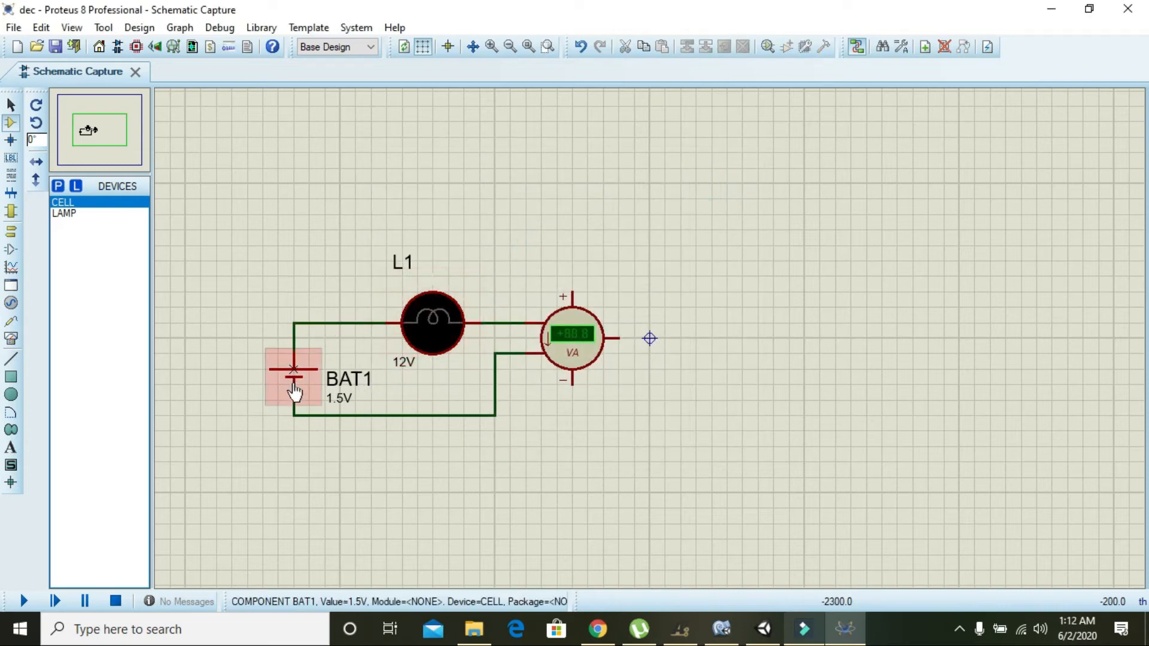
double_click(293, 370)
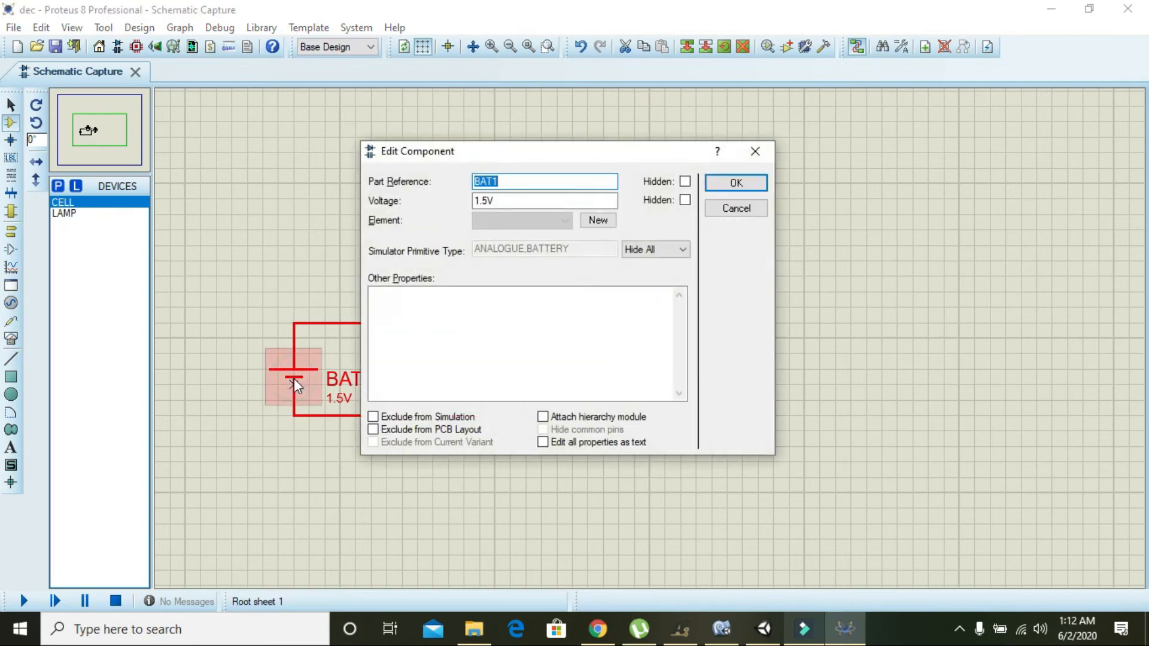
left_click(545, 201)
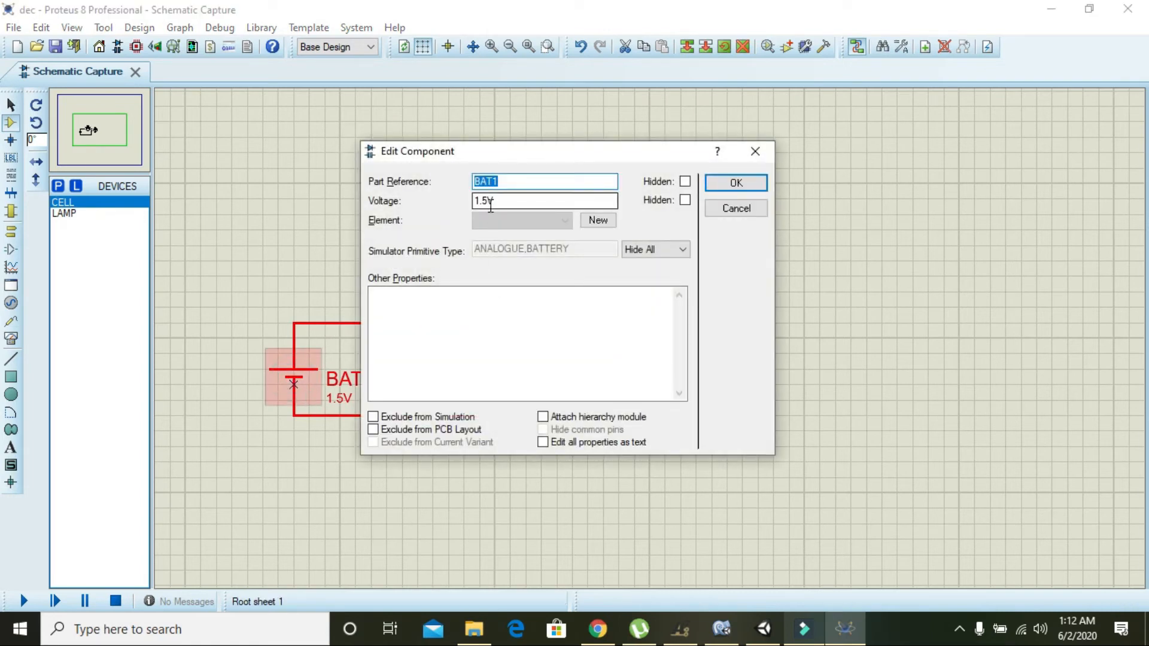
left_click(544, 201)
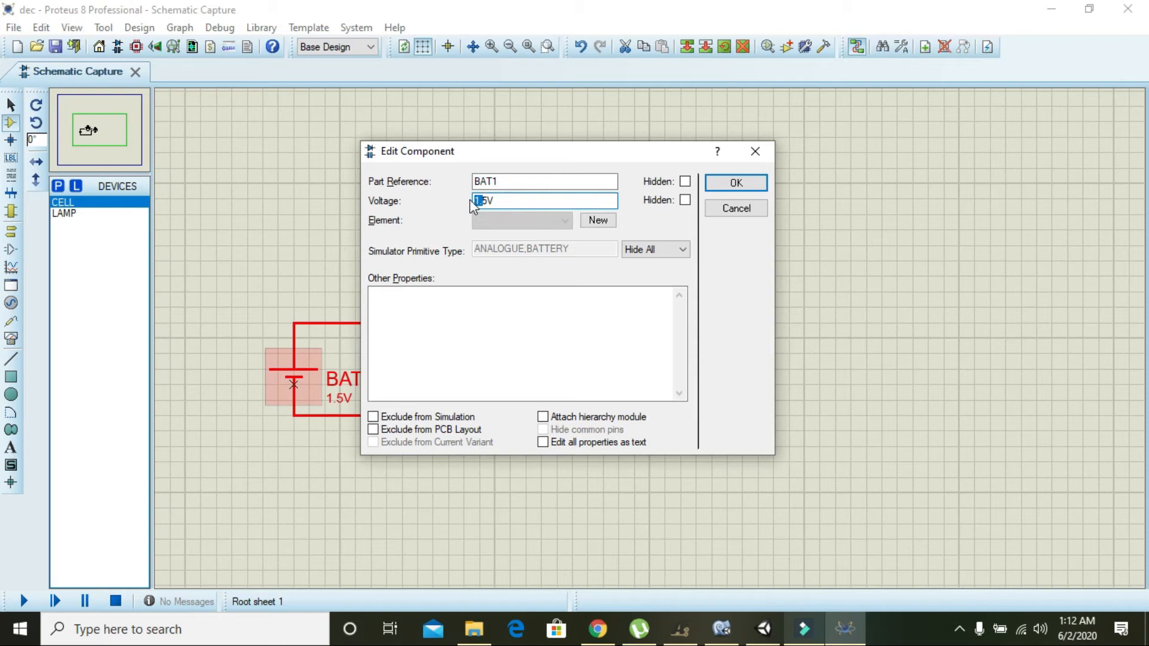
type("12V")
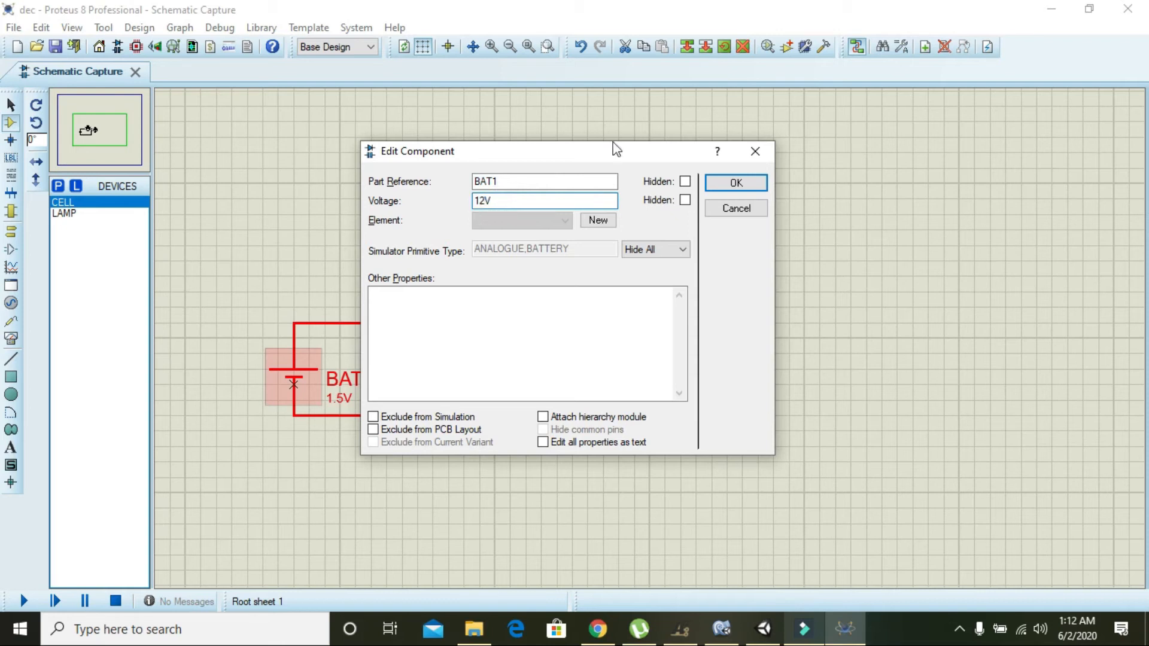
left_click(735, 182)
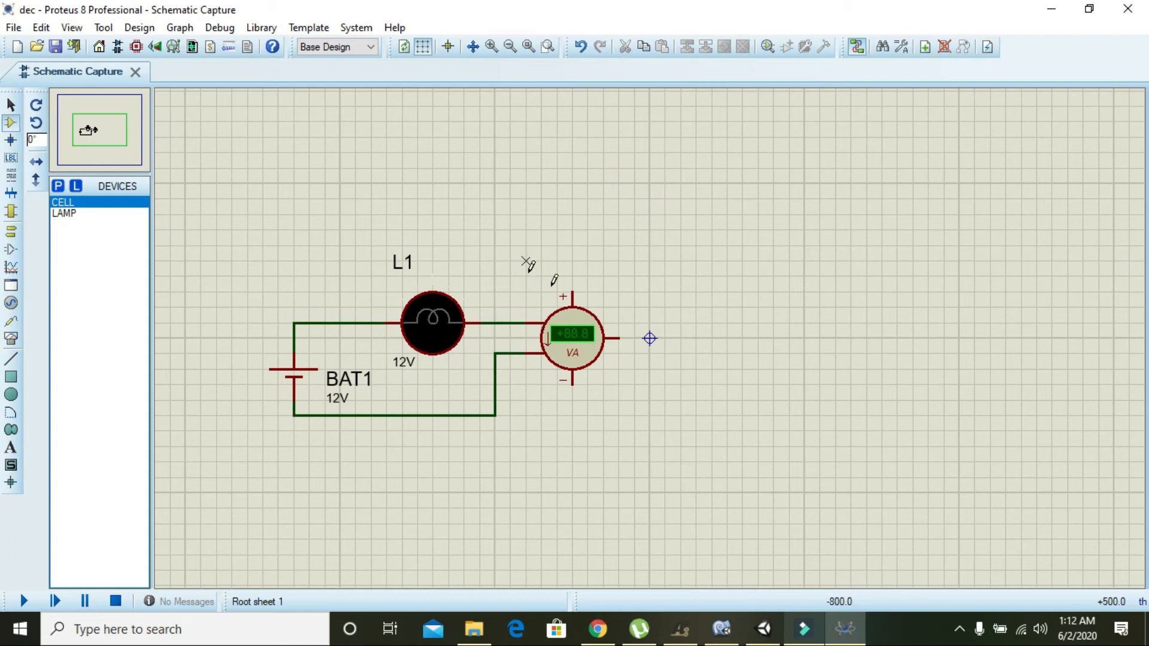
Step: Wire the wattmeter's positive terminal up and across to the battery's top line
left_click_drag(573, 297, 573, 223)
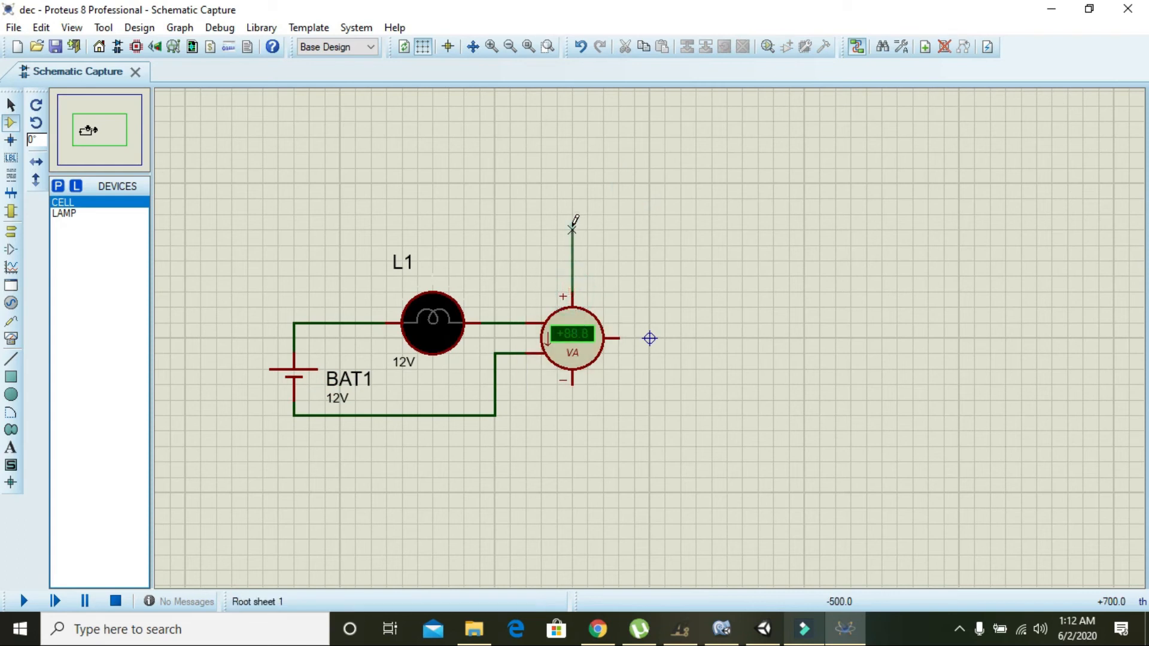
left_click_drag(572, 228, 293, 235)
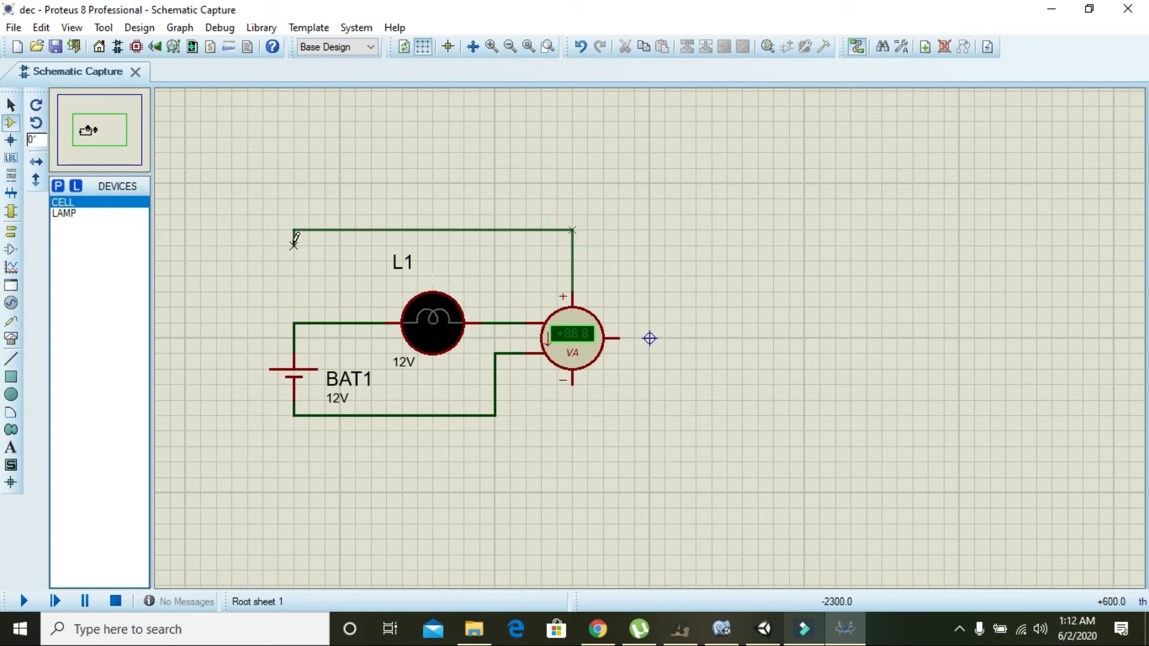
left_click(297, 322)
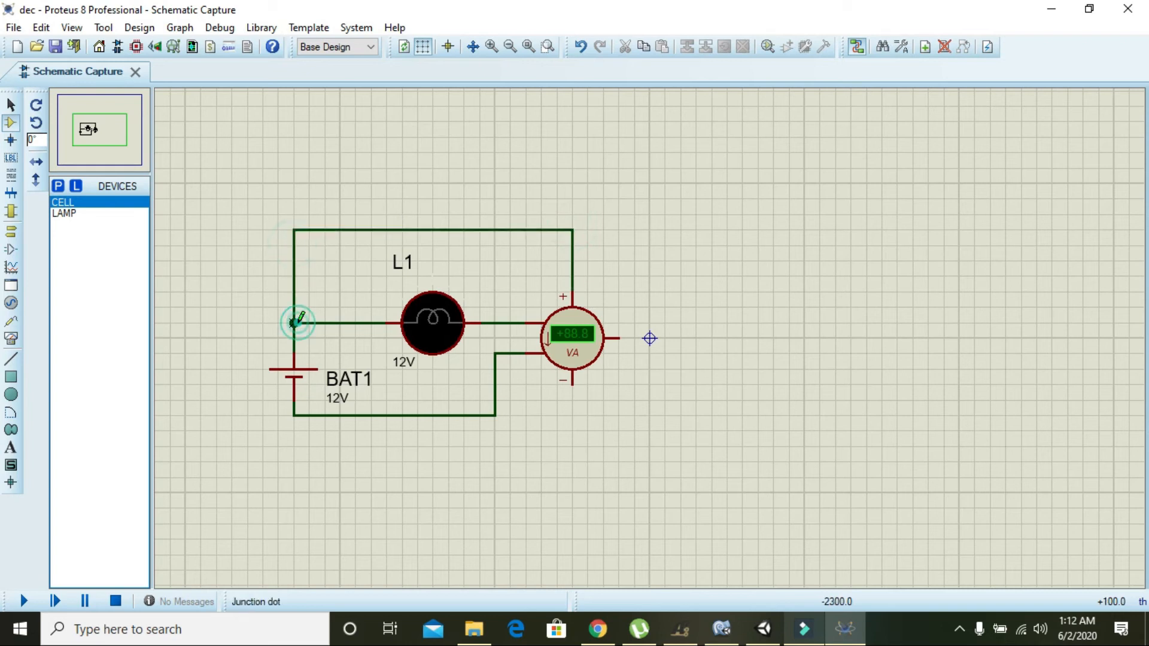
left_click(432, 322)
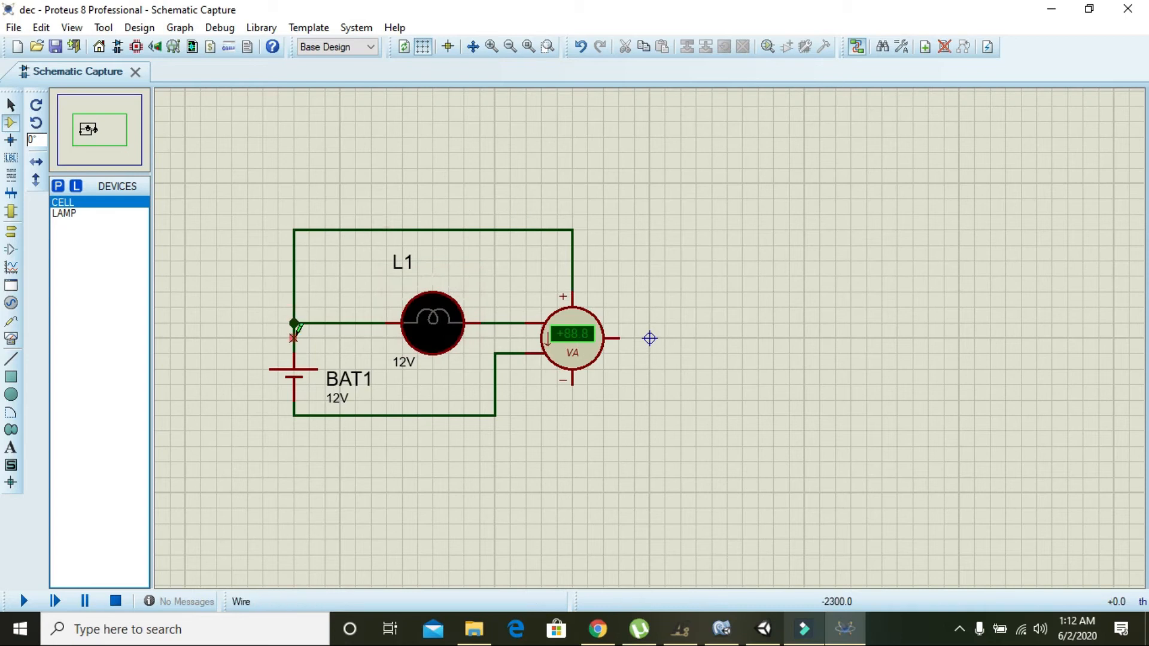
Step: Wire the wattmeter's negative terminal to the lamp–meter line and switch to Terminals mode
left_click(432, 322)
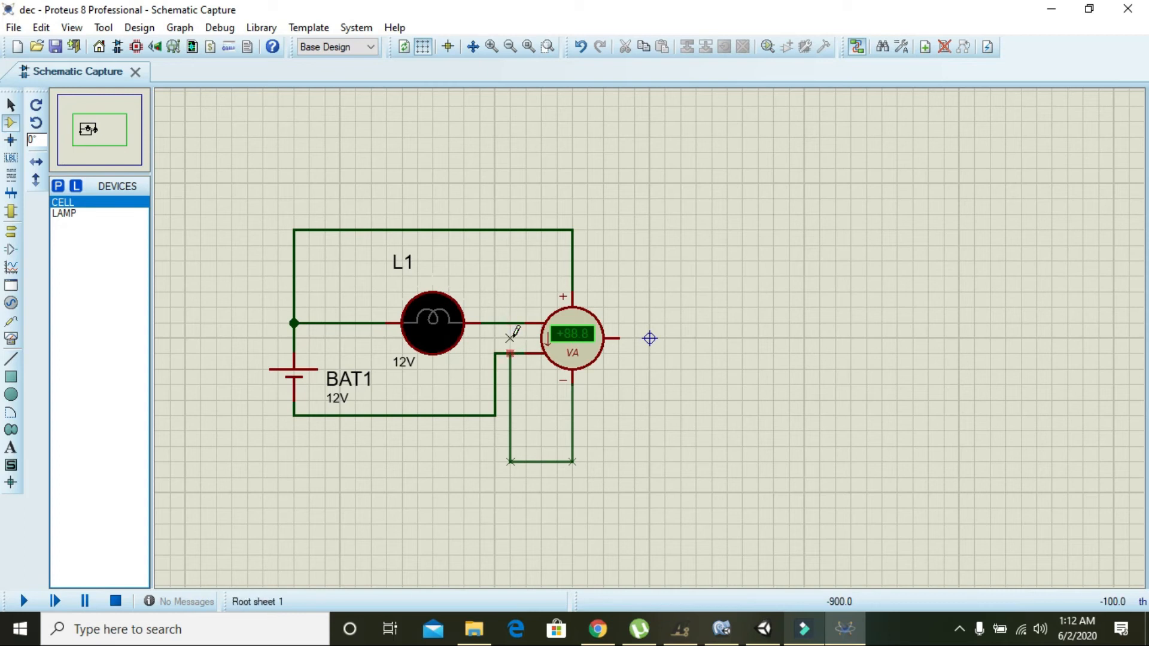
left_click(573, 338)
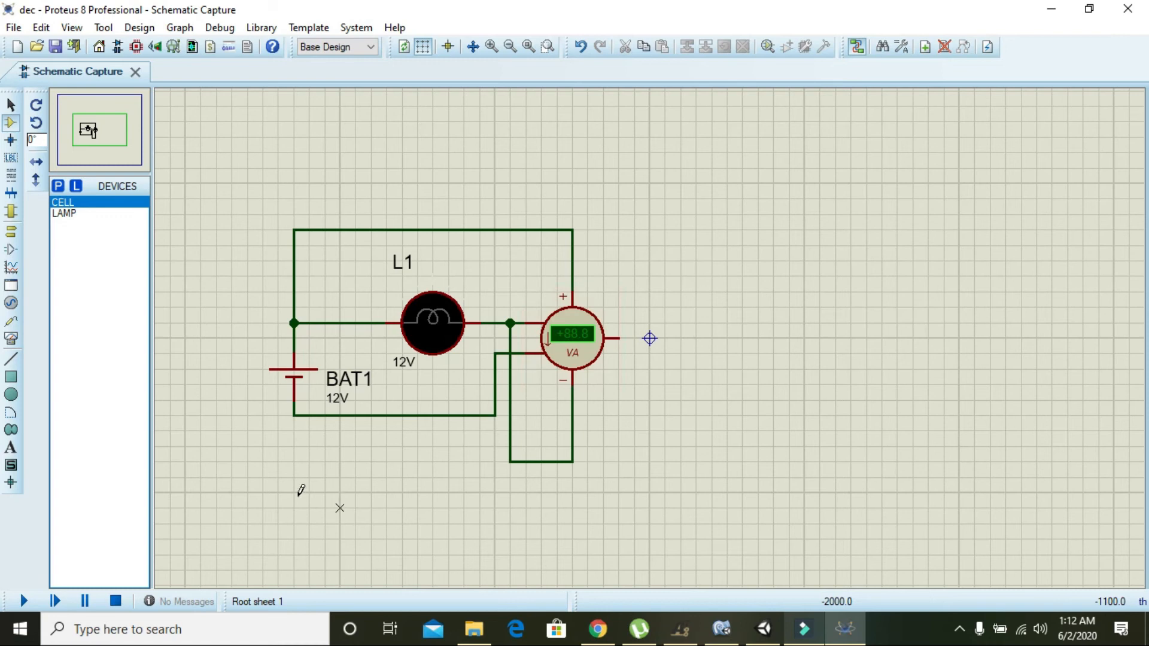
left_click(10, 233)
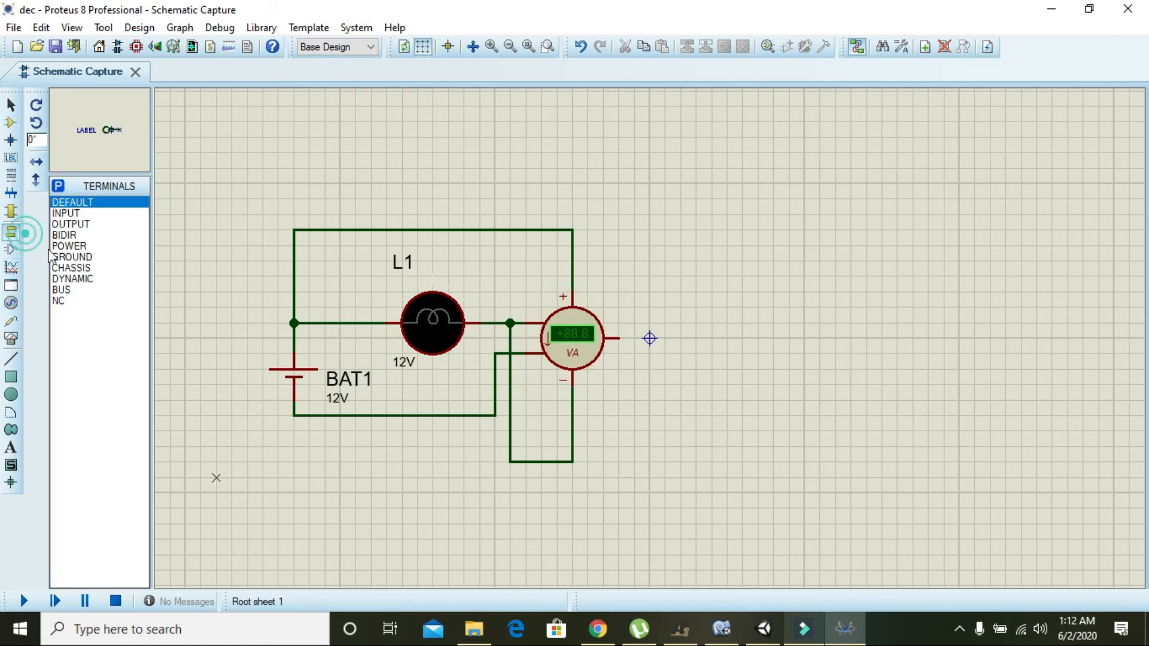
Step: Place a GROUND terminal below the circuit and wire it to the bottom wire
left_click(72, 256)
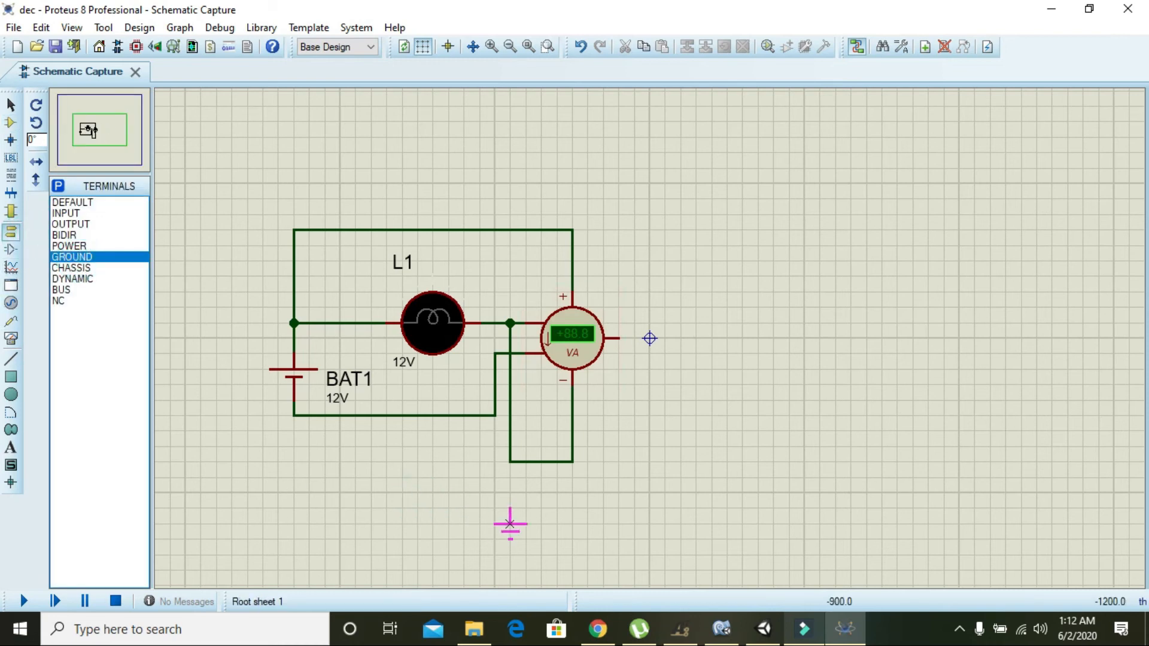
left_click_drag(511, 524, 525, 510)
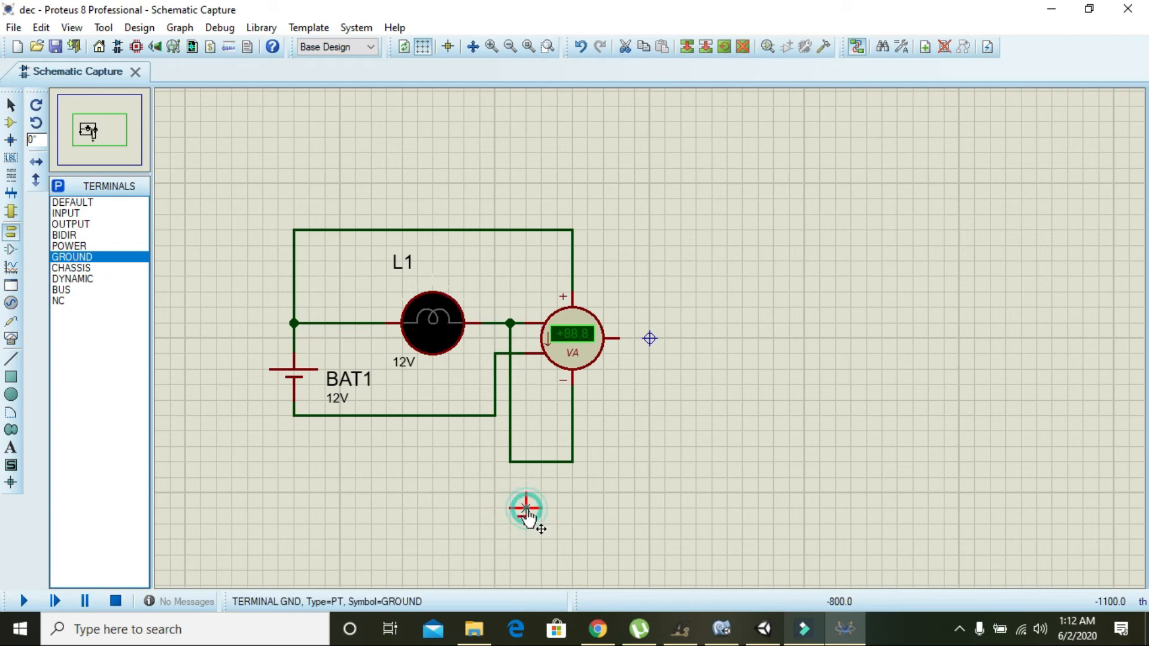
left_click(525, 509)
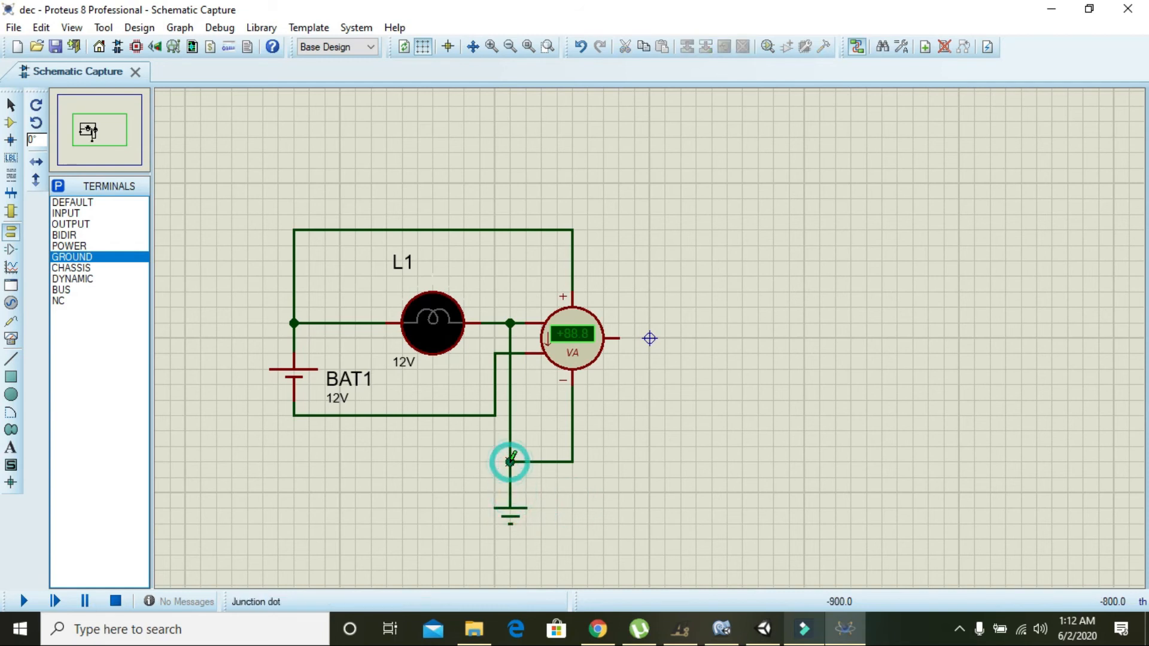
left_click(21, 601)
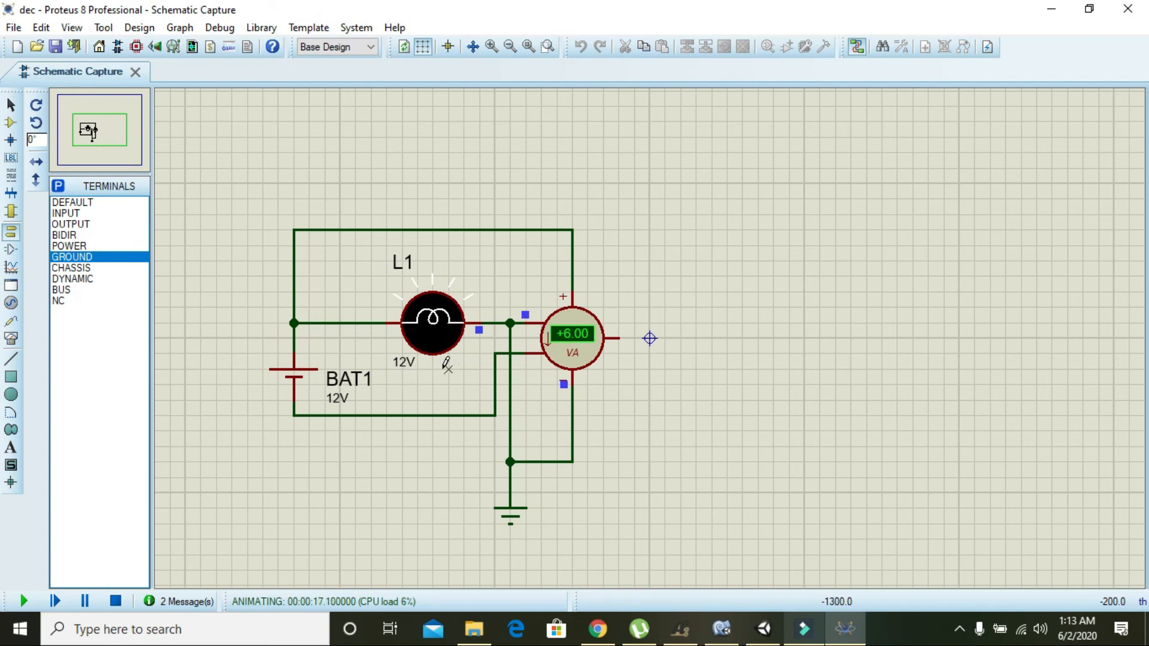
mouse_move(602, 324)
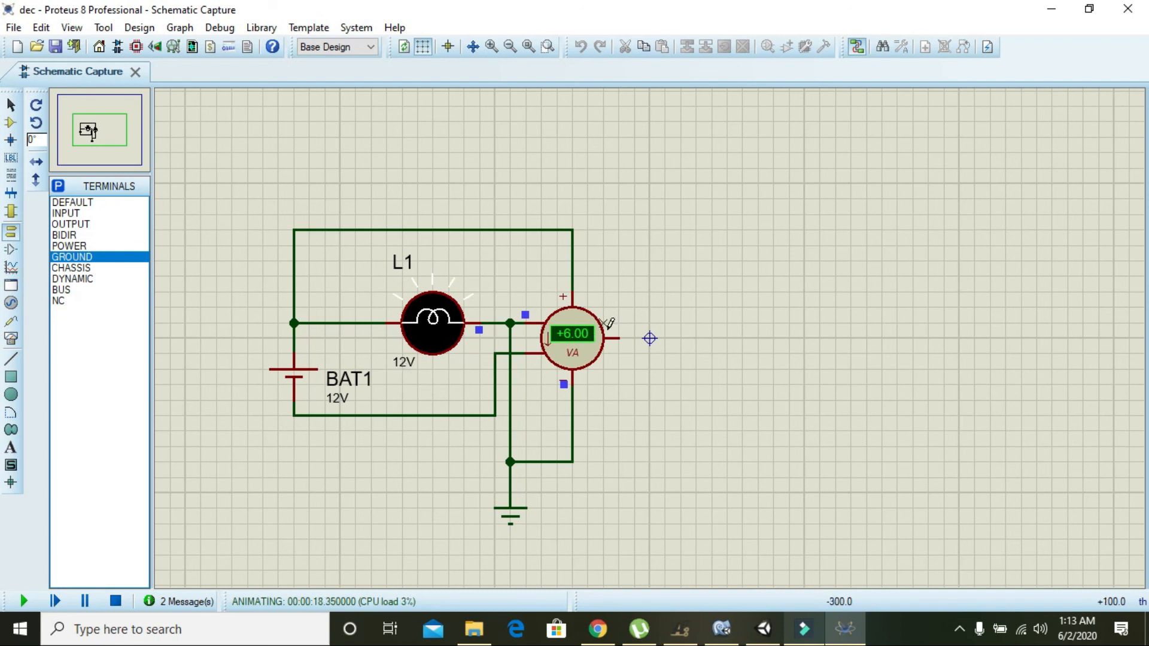
mouse_move(586, 348)
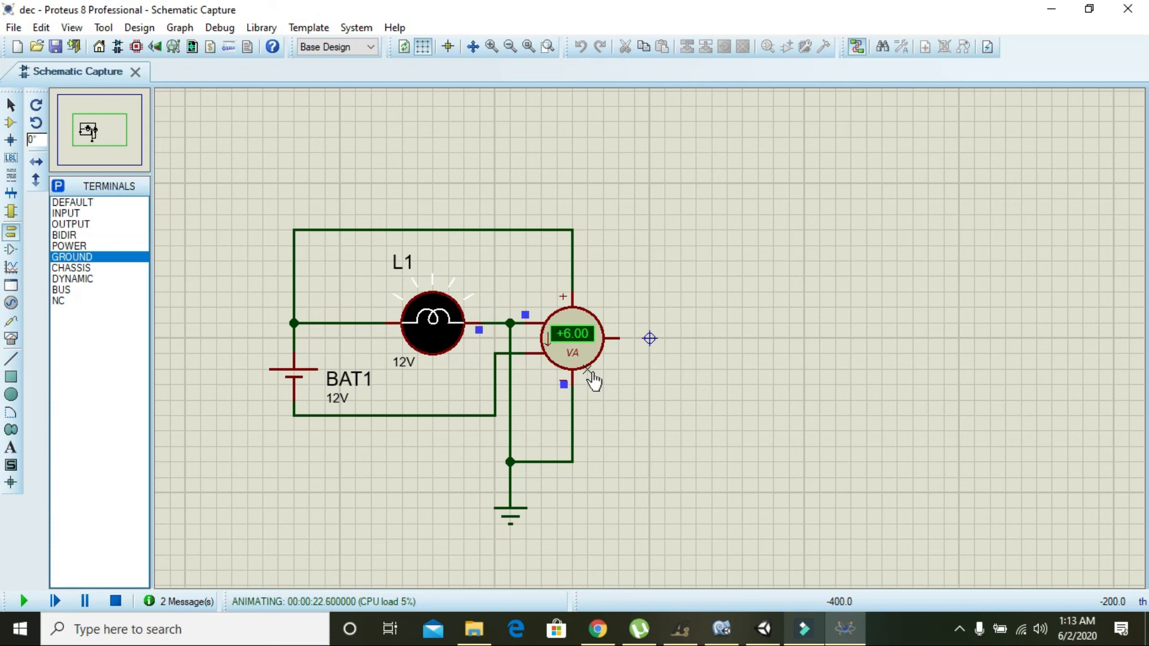
mouse_move(591, 373)
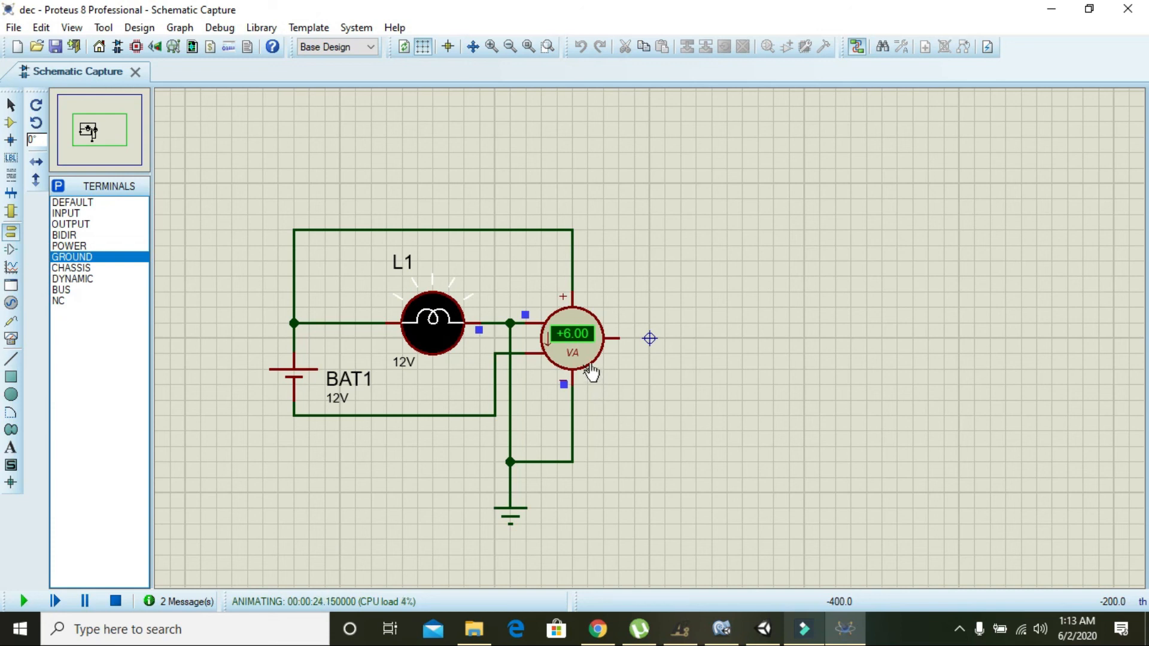